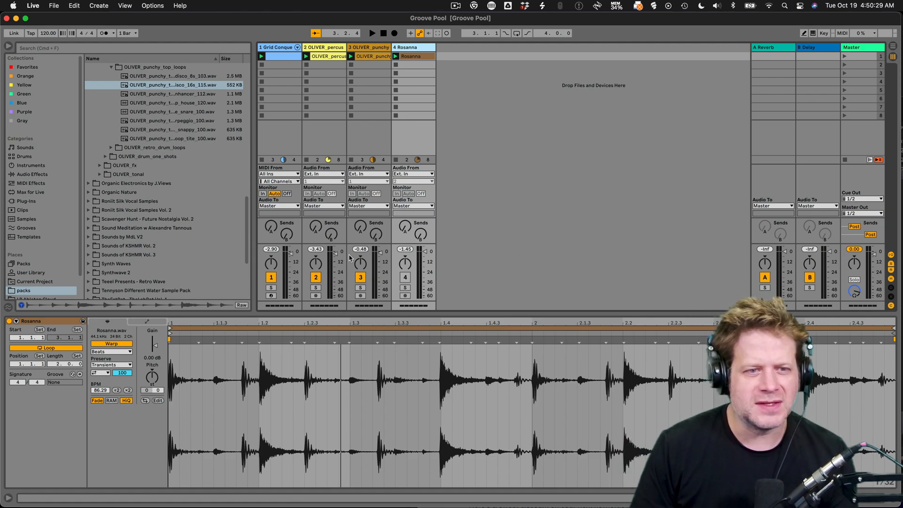
Step: Play the drum clips and view the MIDI notes, punchy top loop and Rosanna waveforms
left_click(360, 276)
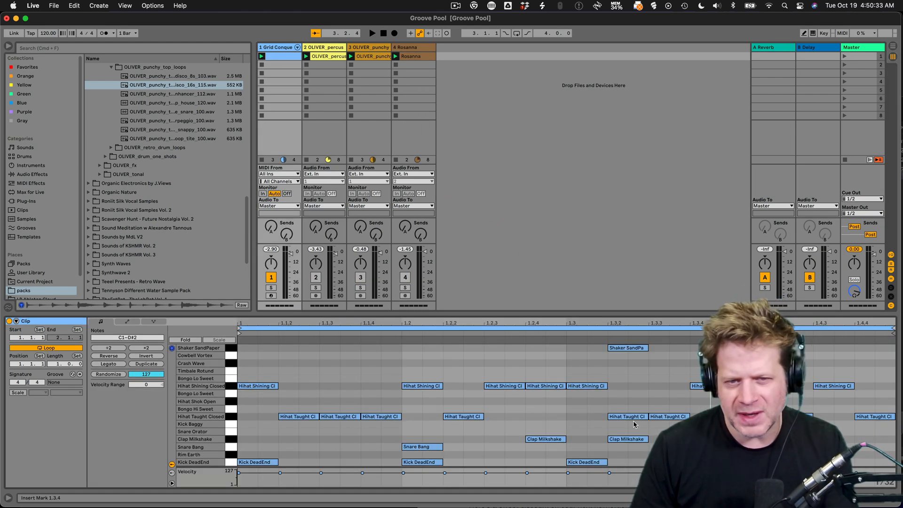
mouse_move(608, 319)
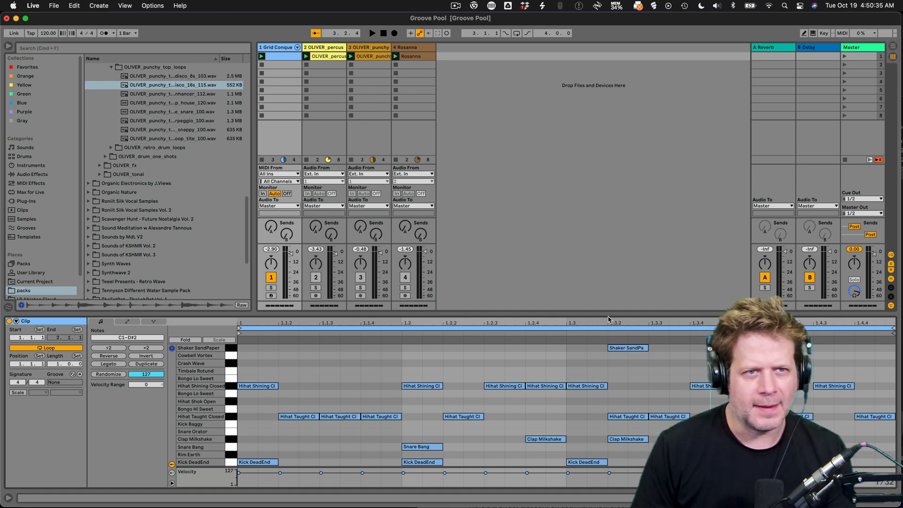
left_click(372, 33)
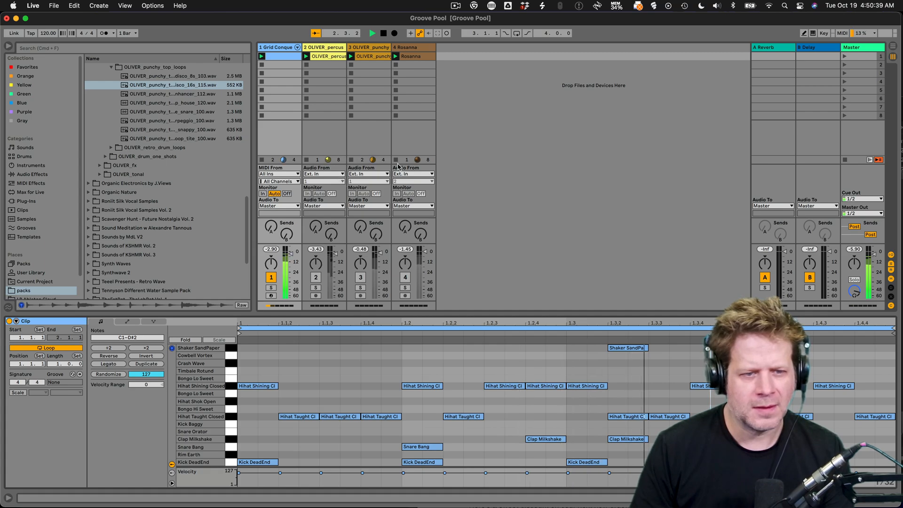
left_click(394, 33)
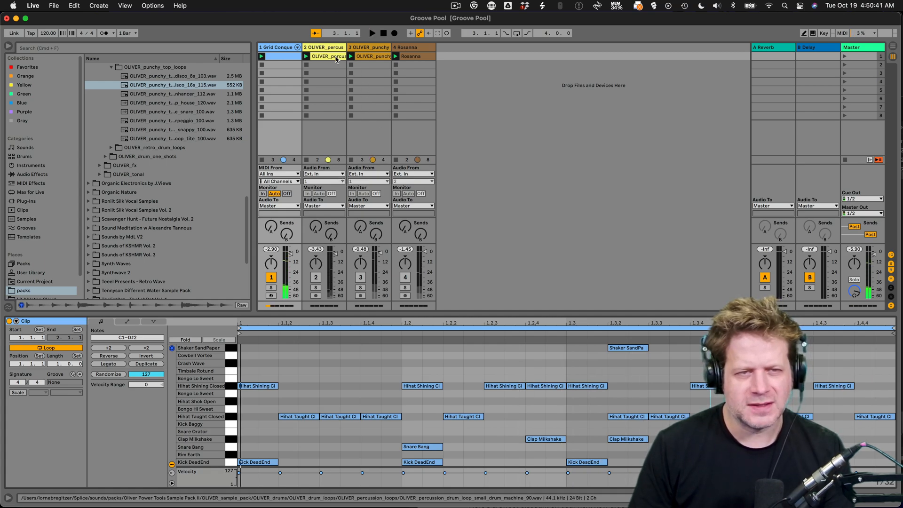
left_click(373, 56)
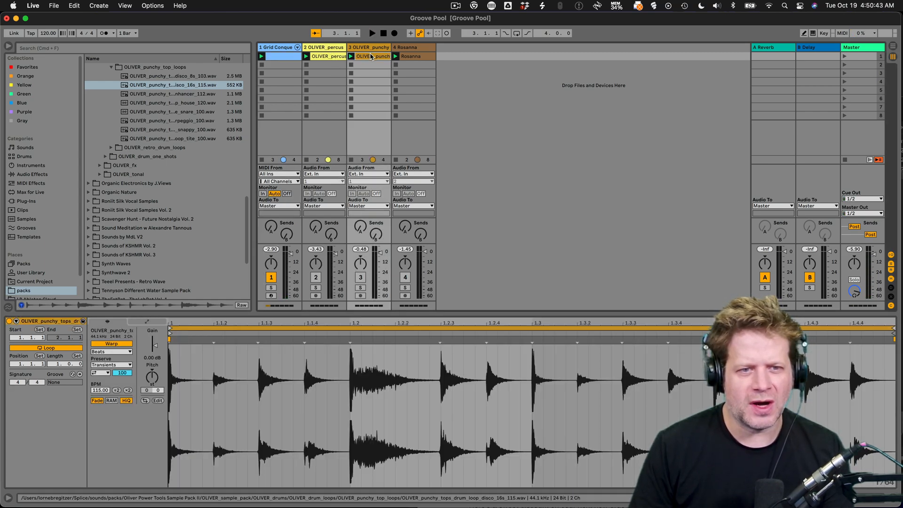
left_click(410, 56)
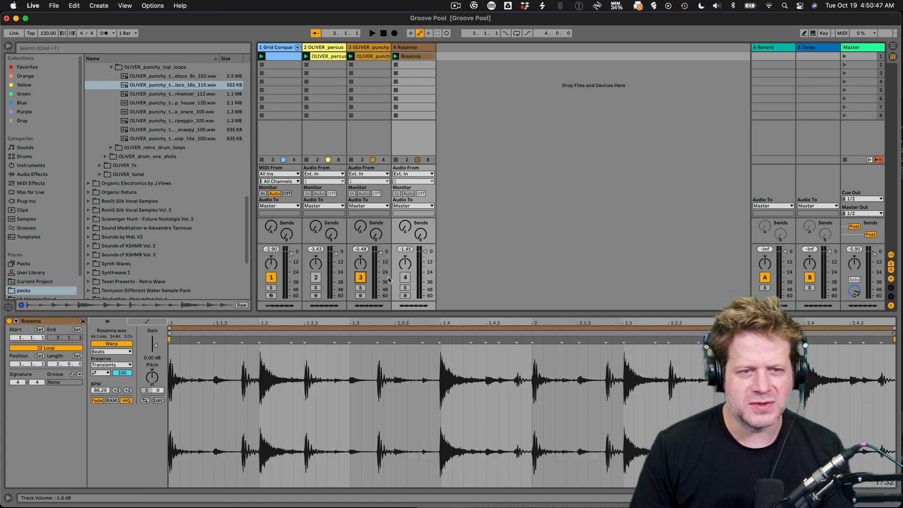
left_click(371, 33)
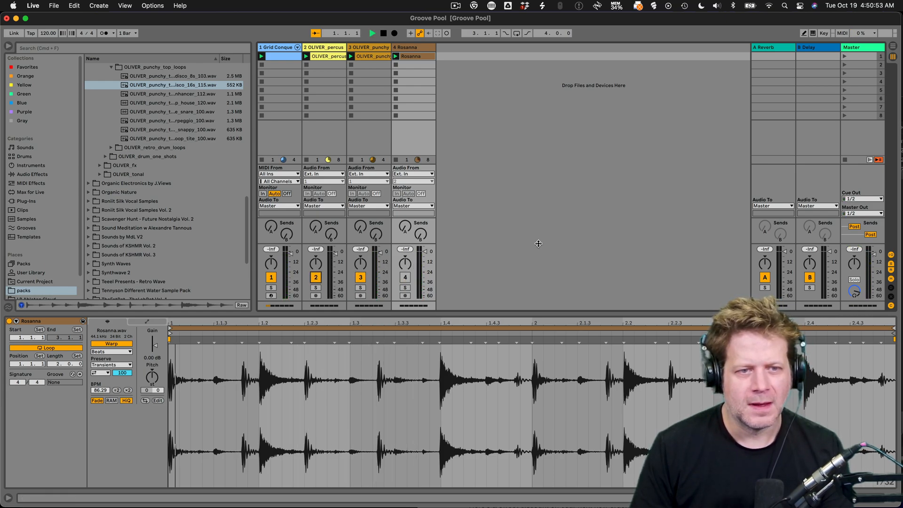
left_click(373, 33)
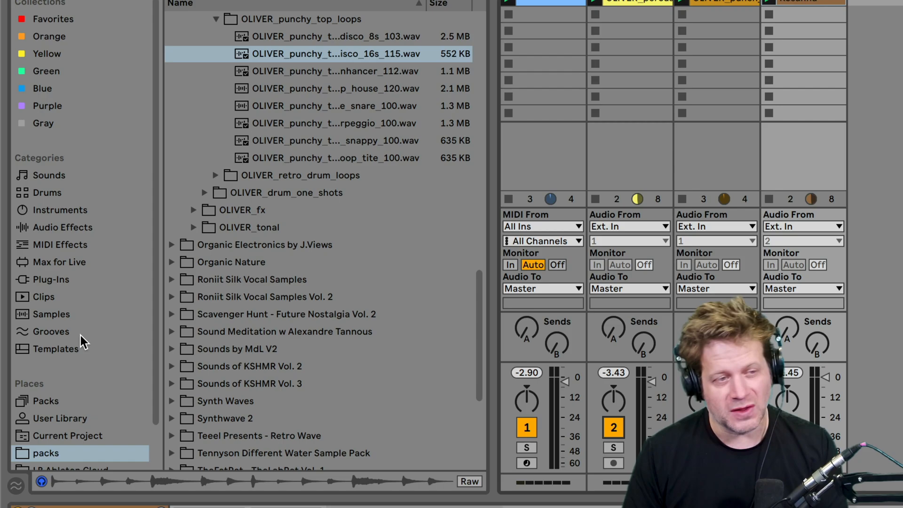
Step: Show the Grooves category in the Browser and scroll down to the Swing 16ths files
left_click(51, 331)
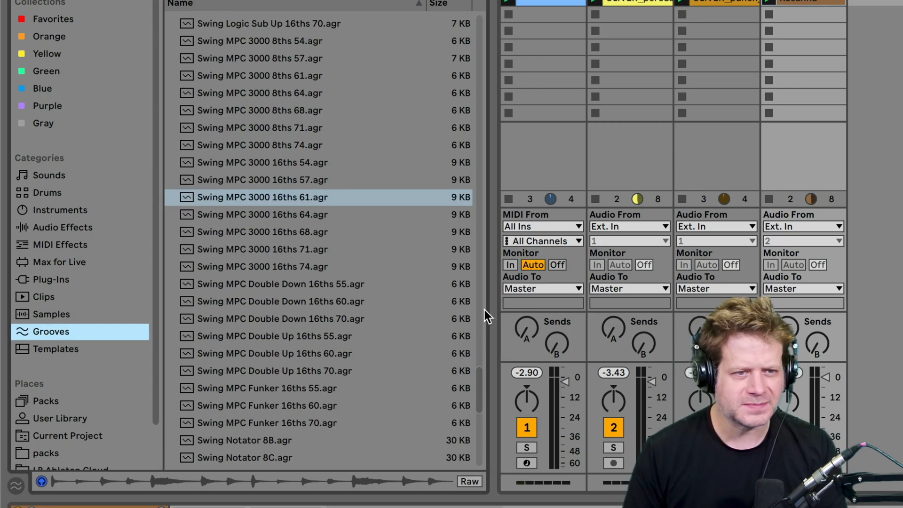
scroll("down", 3)
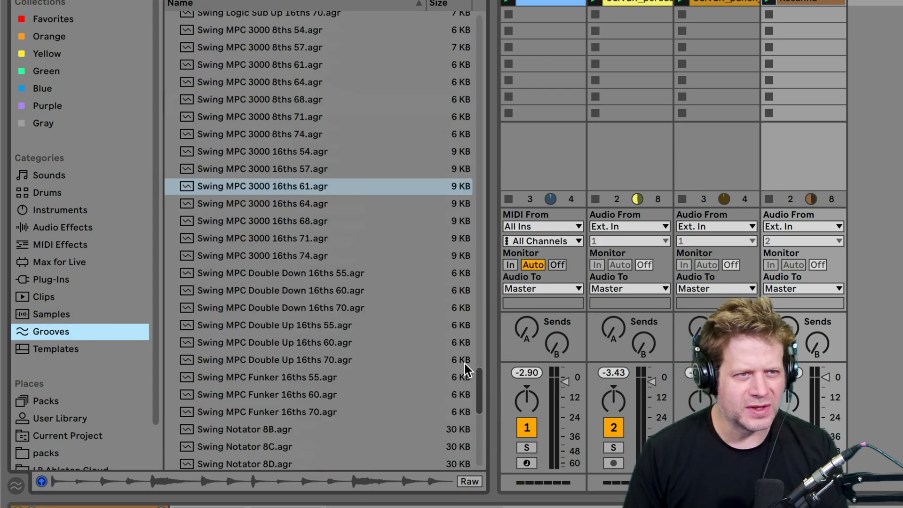
scroll("up", 3)
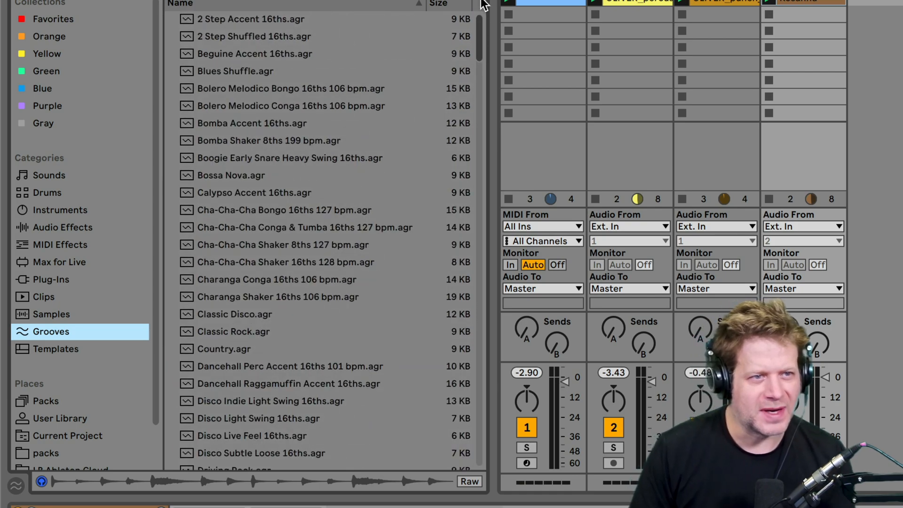
scroll("down", 3)
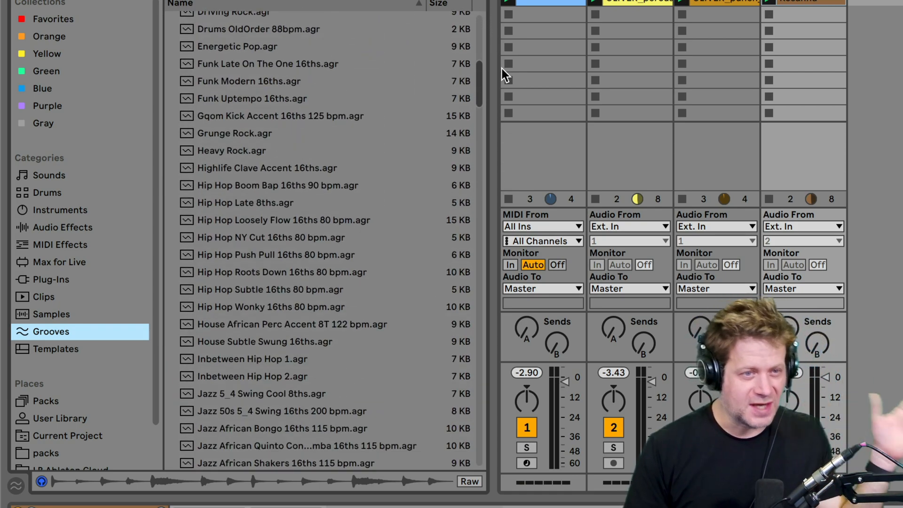
scroll("down", 3)
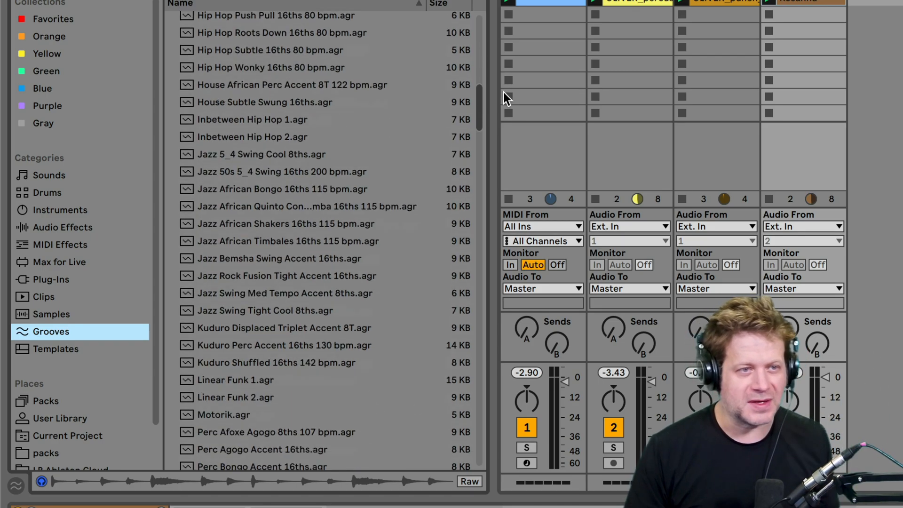
scroll("down", 3)
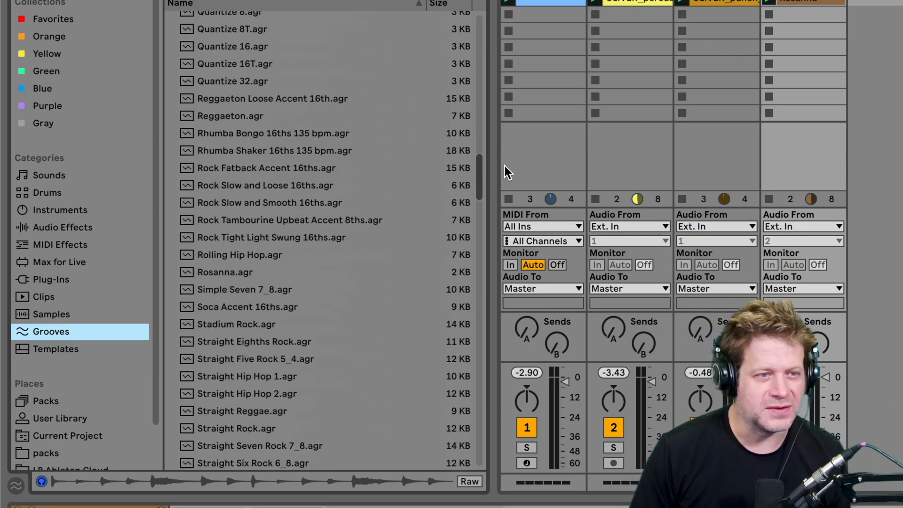
scroll("down", 3)
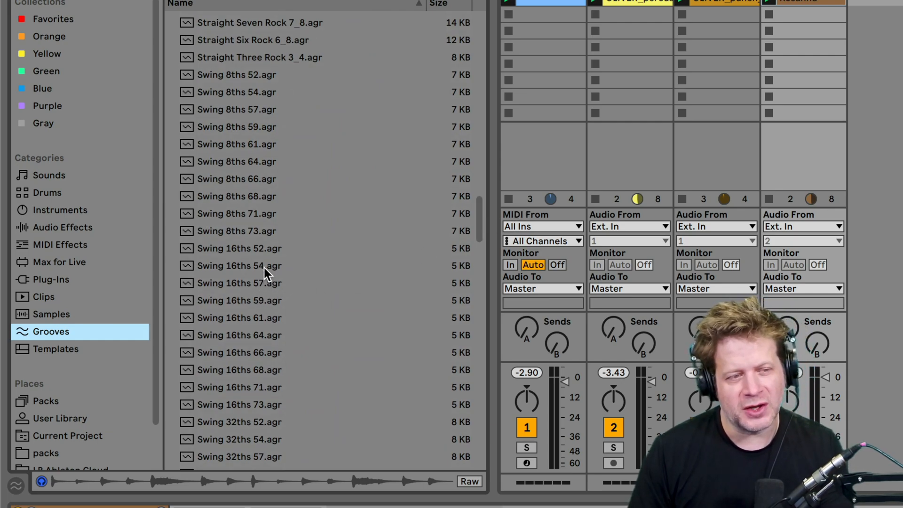
Step: Preview the Swing 16ths 54, 61 and 59 grooves, then 61 again
left_click(240, 266)
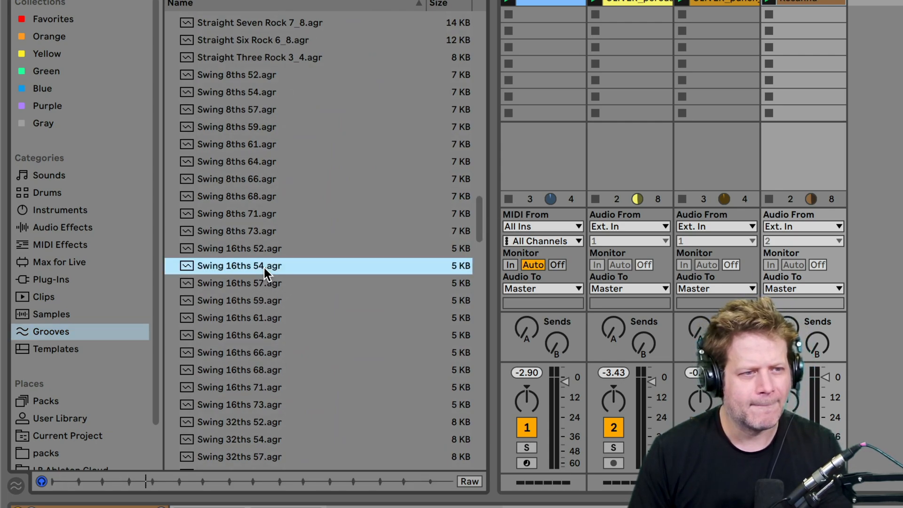
left_click(239, 317)
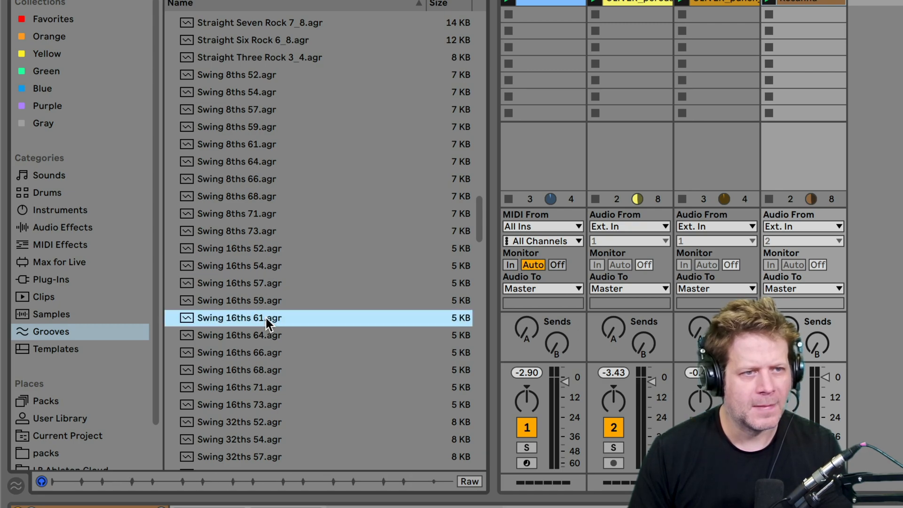
left_click(239, 300)
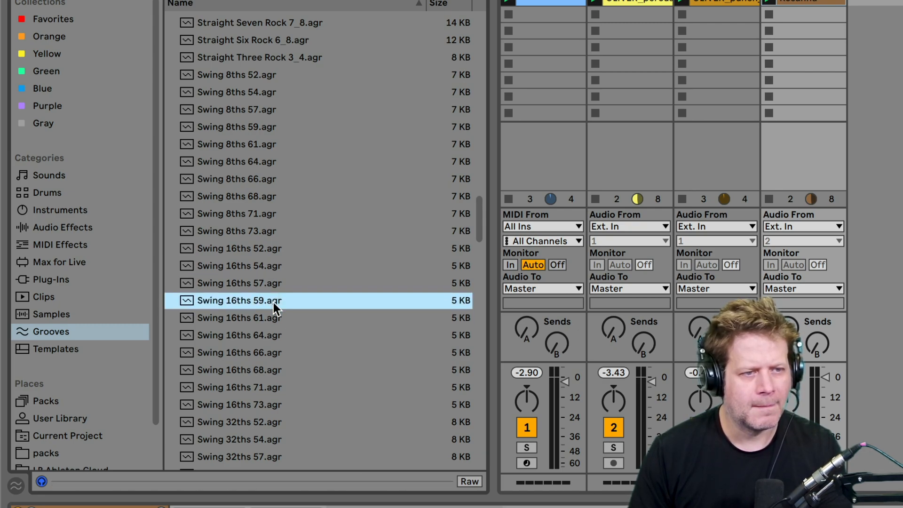
left_click(238, 317)
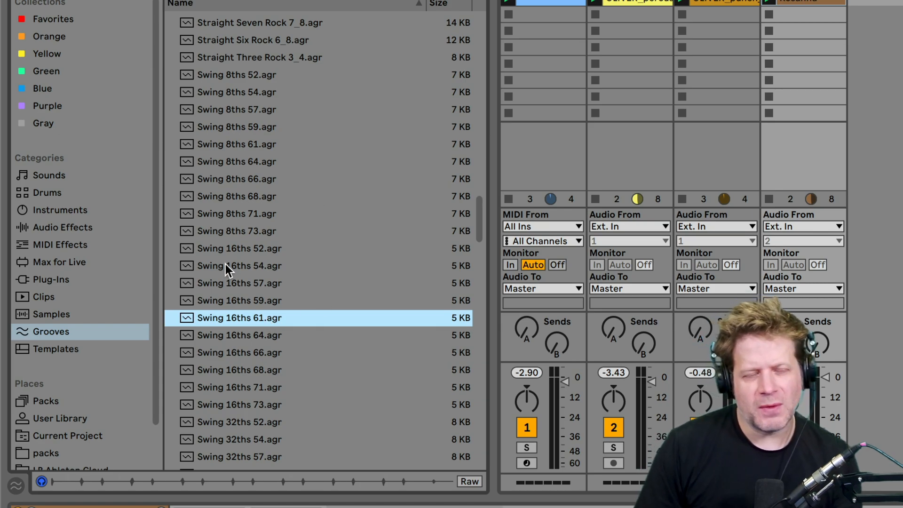
mouse_move(178, 293)
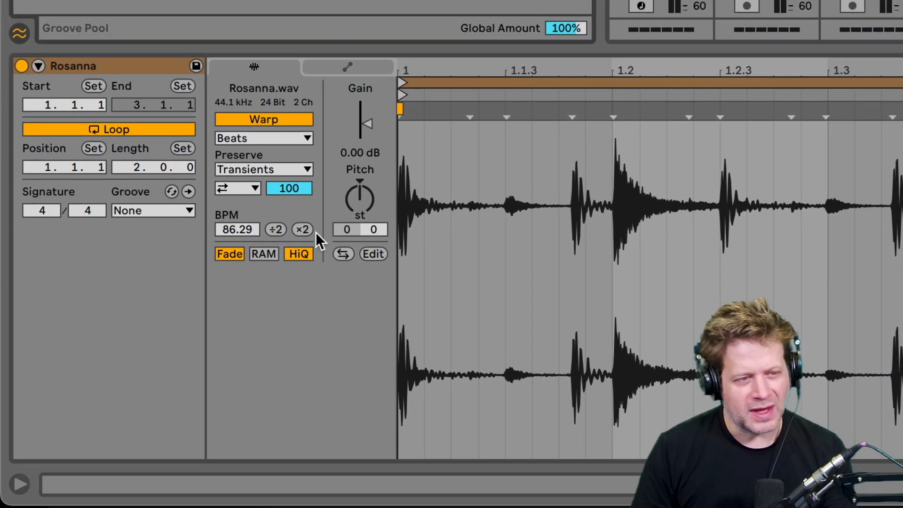
mouse_move(415, 46)
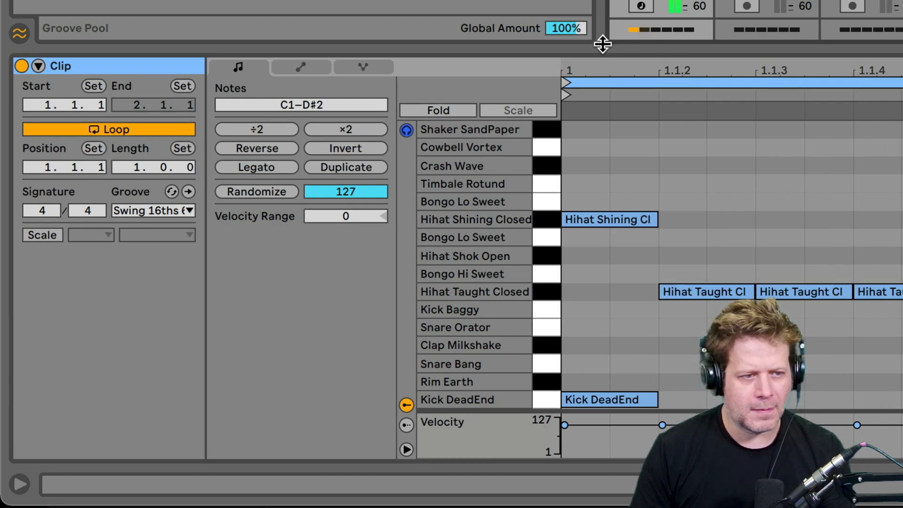
mouse_move(174, 305)
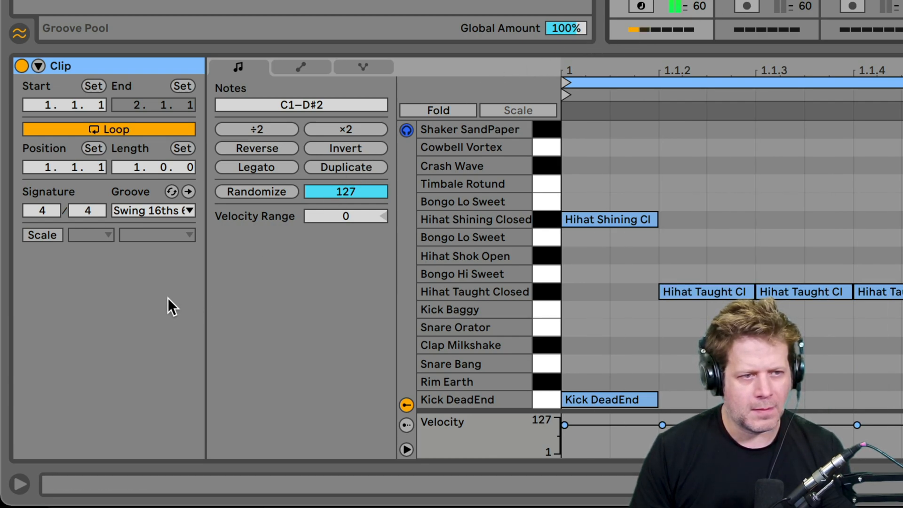
mouse_move(176, 250)
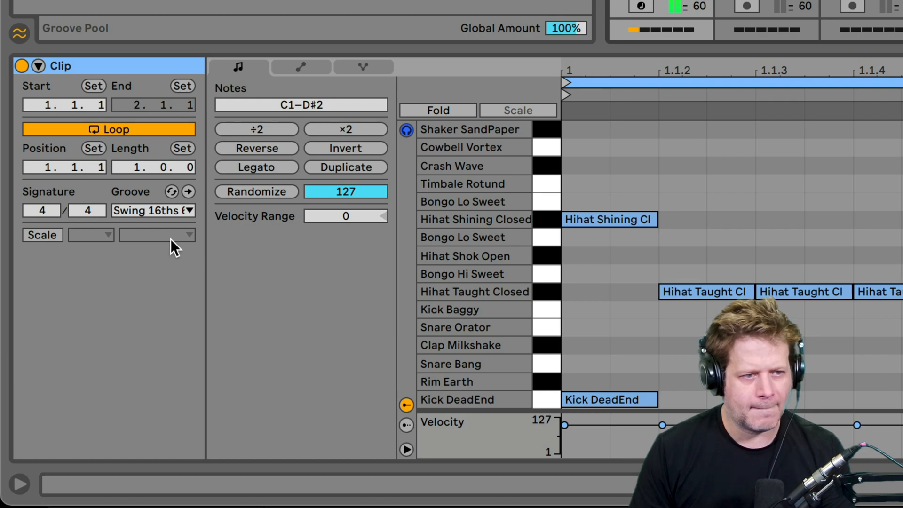
mouse_move(152, 225)
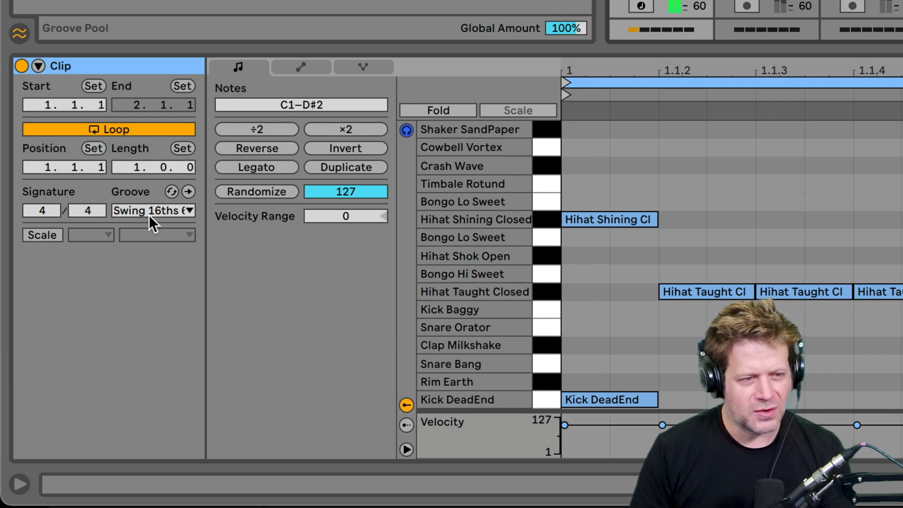
Step: Assign Swing 16ths 61 to the MIDI drum clip from its Groove chooser
left_click(153, 210)
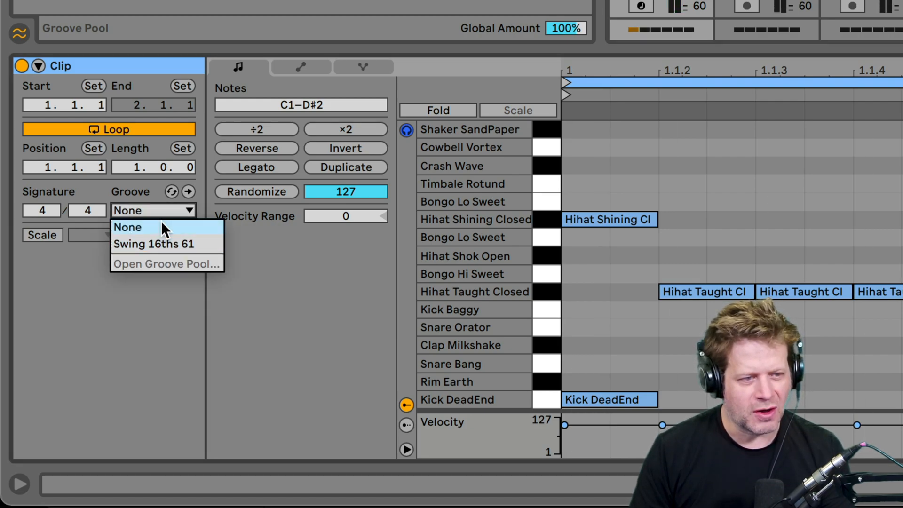
left_click(154, 243)
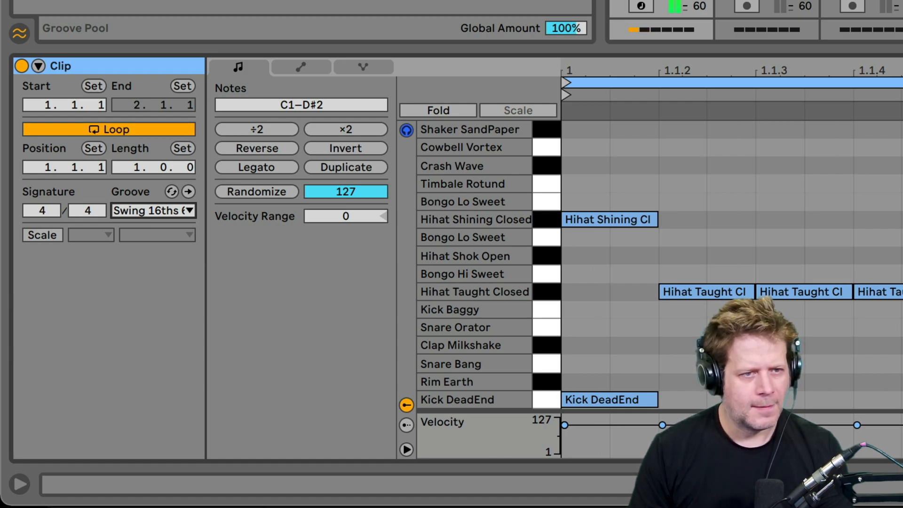
mouse_move(204, 149)
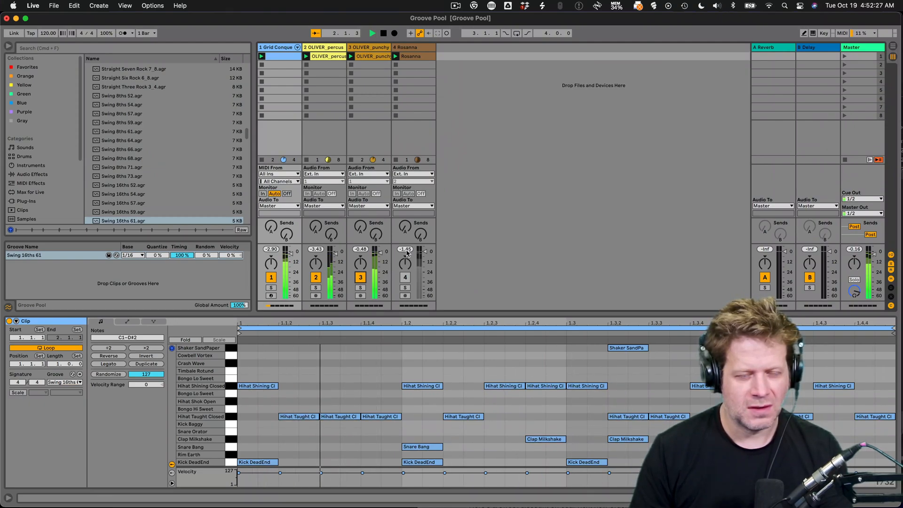
Step: Set the OLIVER percussion and punchy tops loops to the Swing 16ths 61 groove
left_click(383, 32)
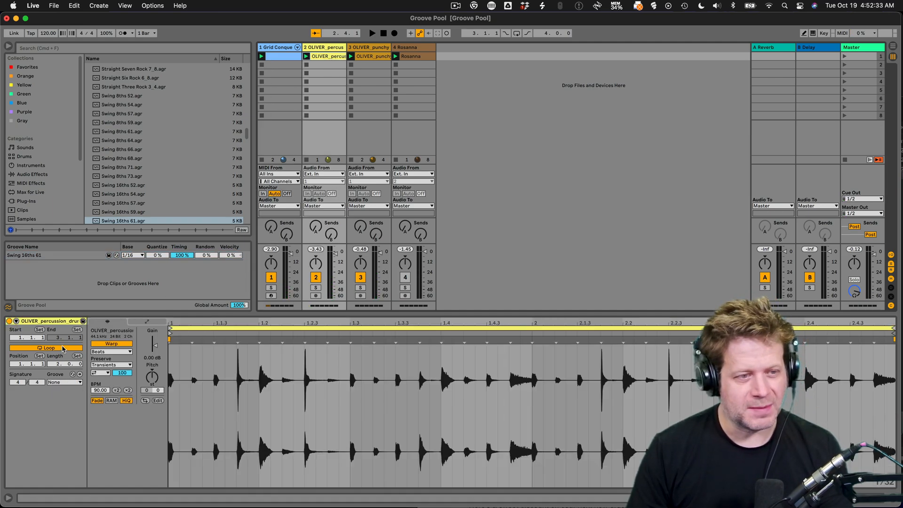
left_click(63, 382)
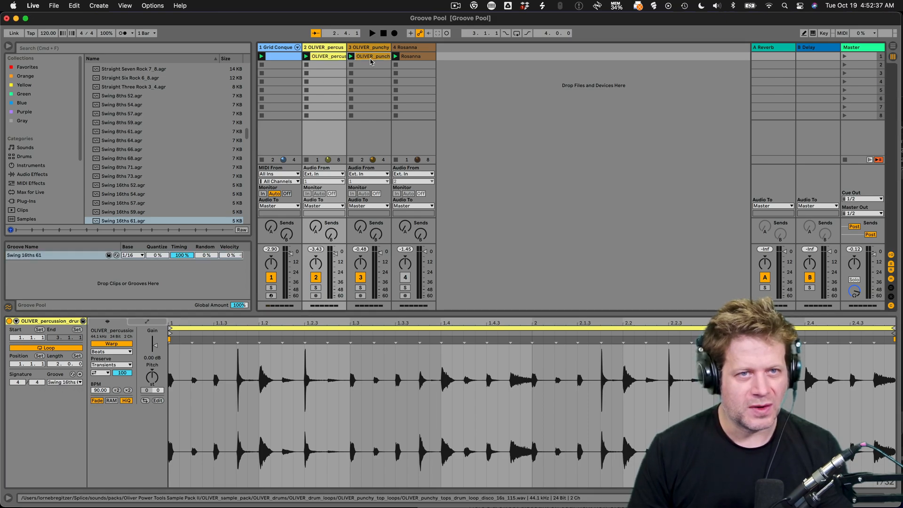
left_click(65, 383)
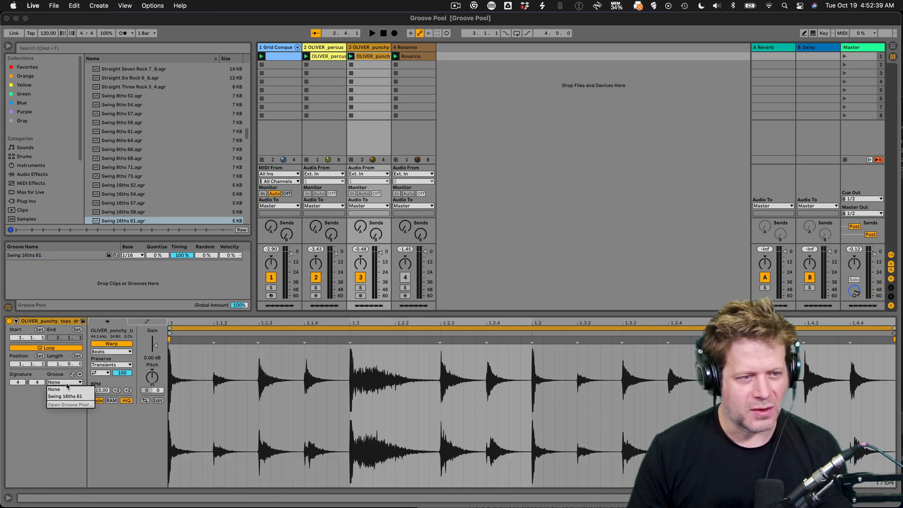
left_click(65, 396)
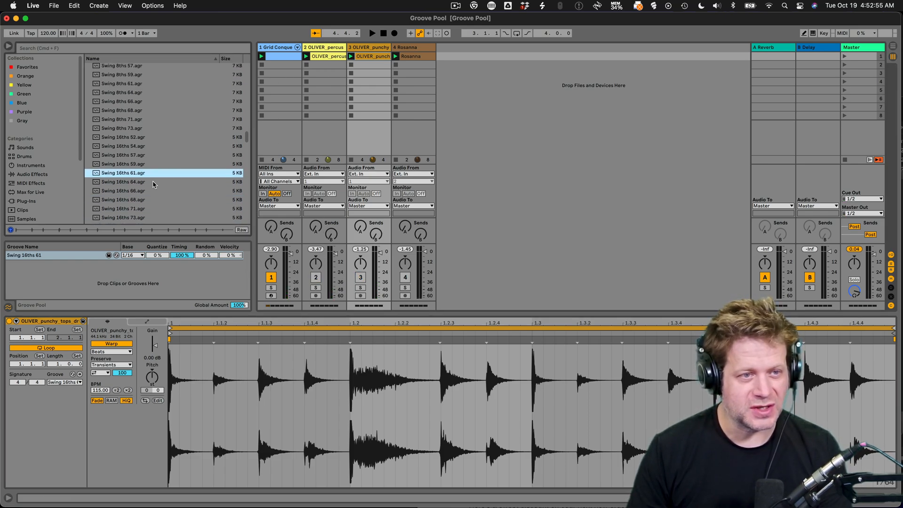
Step: Load Swing MPC 3000 16ths 61.agr from the browser into the Groove Pool
scroll("down", 3)
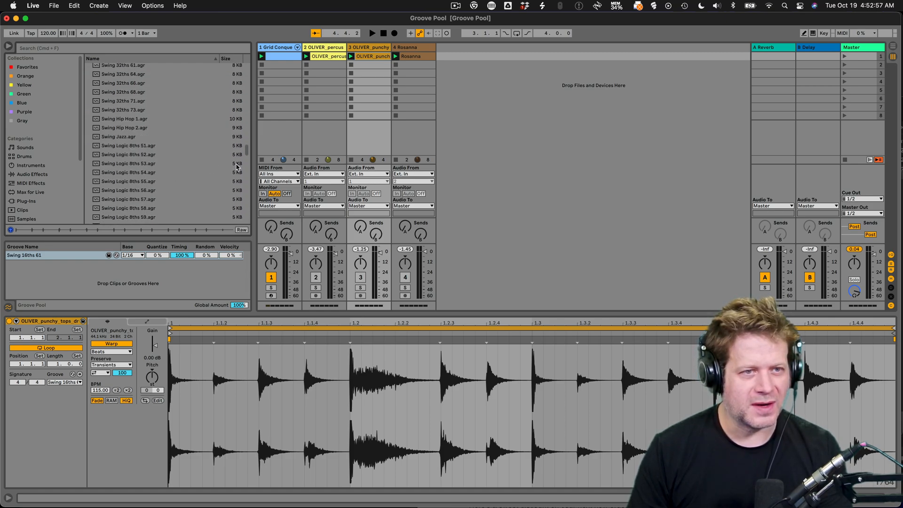
scroll("down", 3)
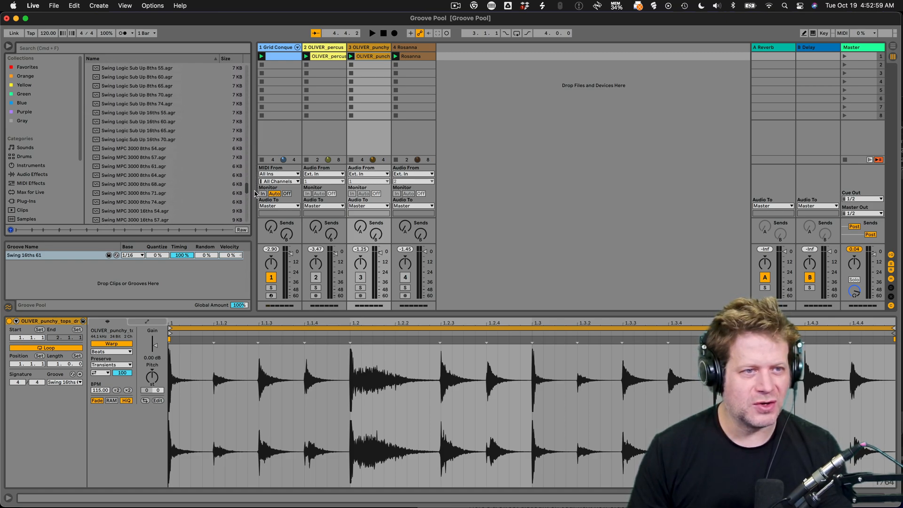
scroll("down", 3)
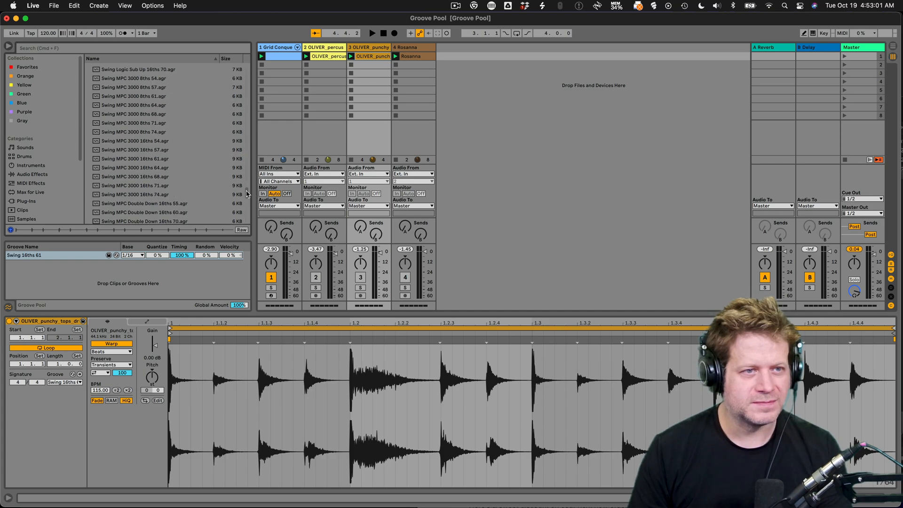
left_click(135, 158)
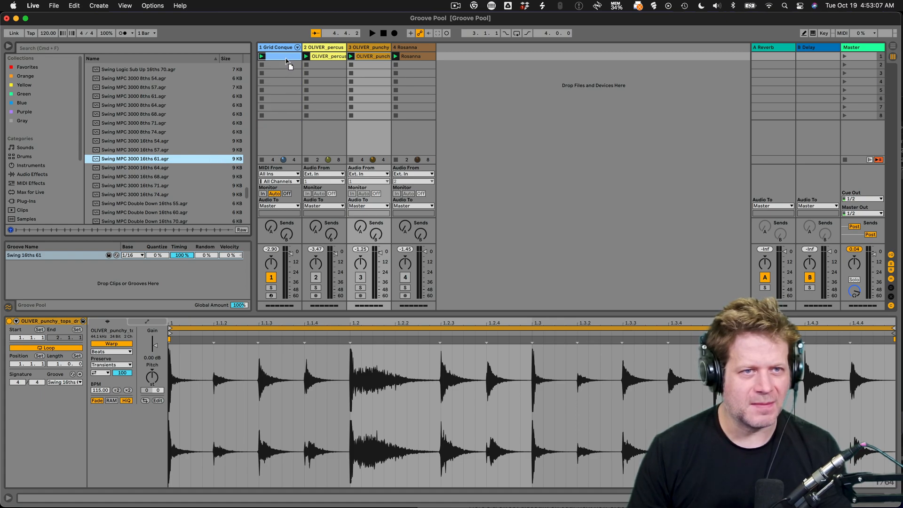
double_click(137, 158)
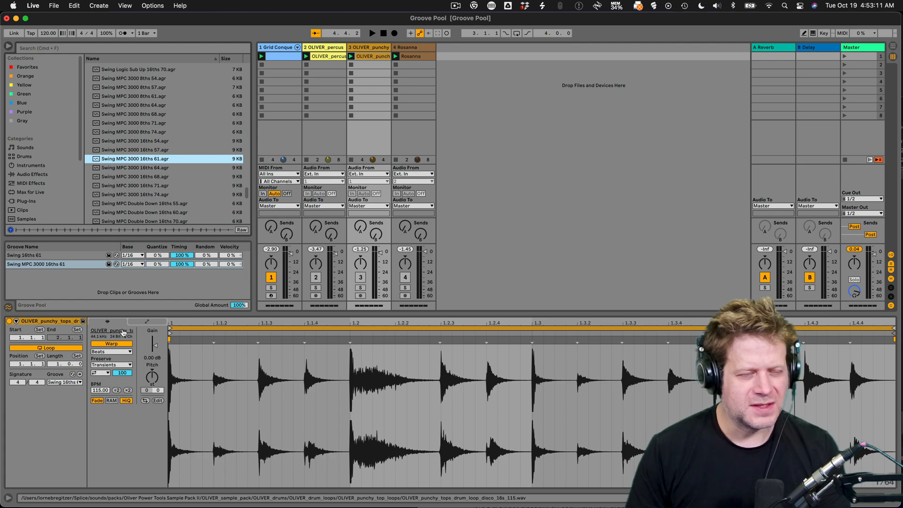
mouse_move(68, 392)
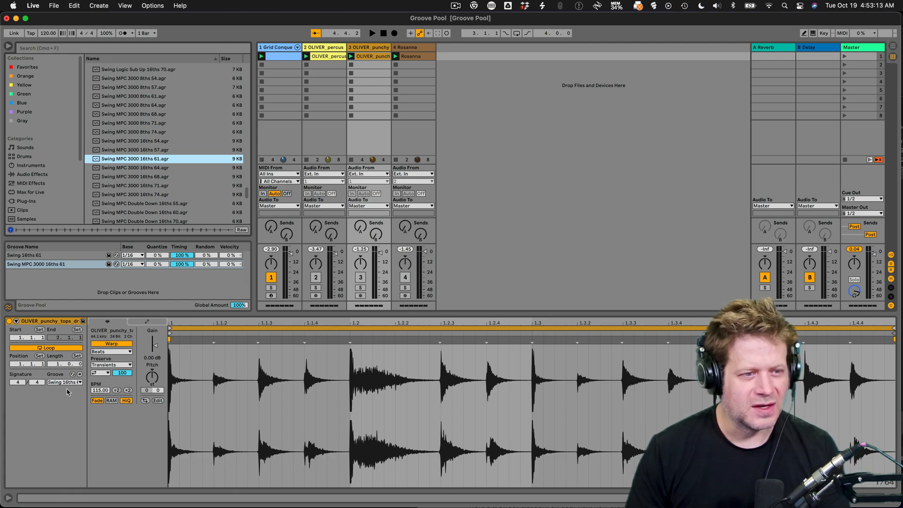
Step: Switch the OLIVER drum loops' Groove choosers to Swing MPC 3000 16ths 61
left_click(78, 382)
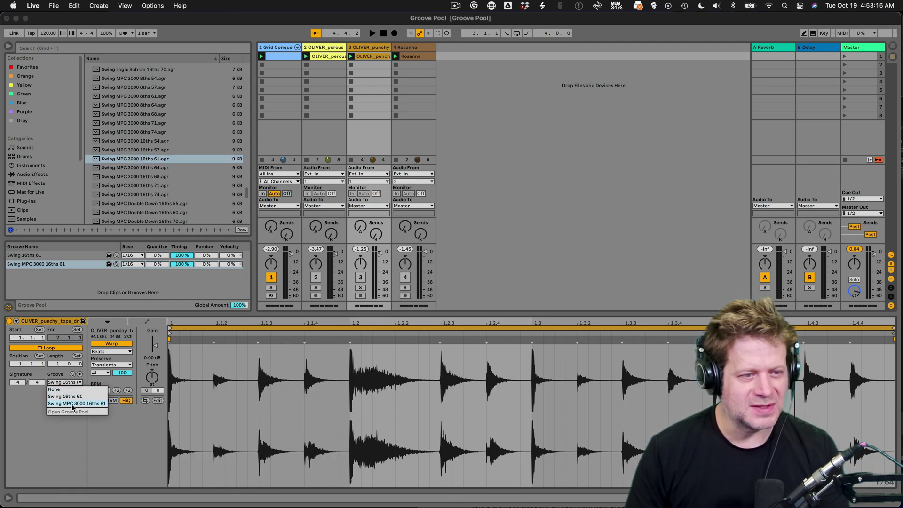
left_click(76, 402)
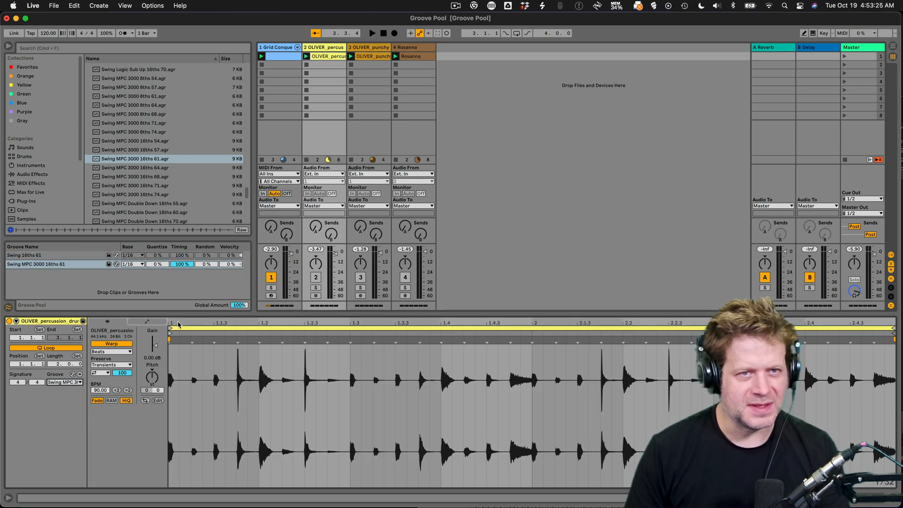
left_click(374, 55)
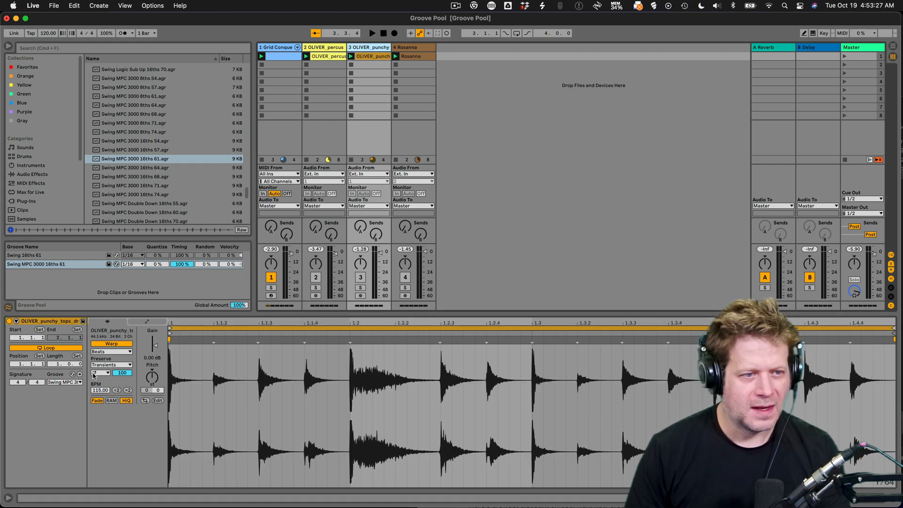
left_click(65, 382)
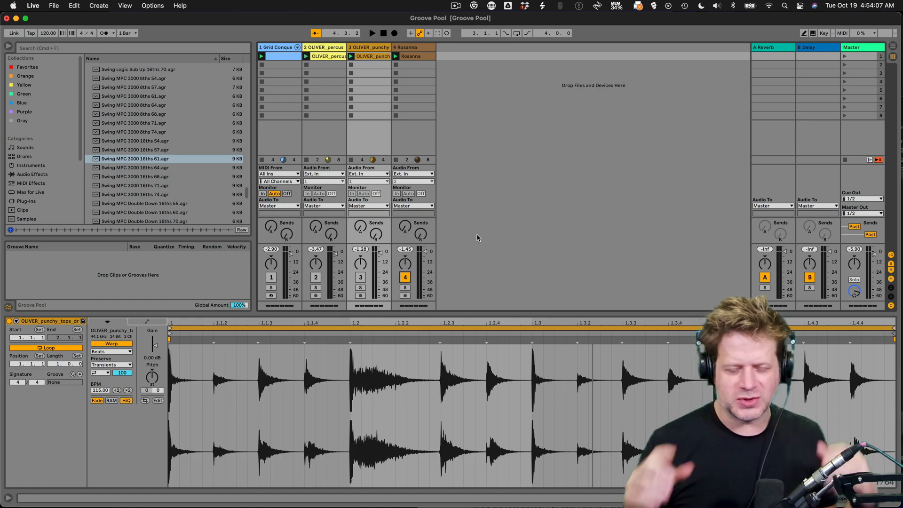
mouse_move(485, 201)
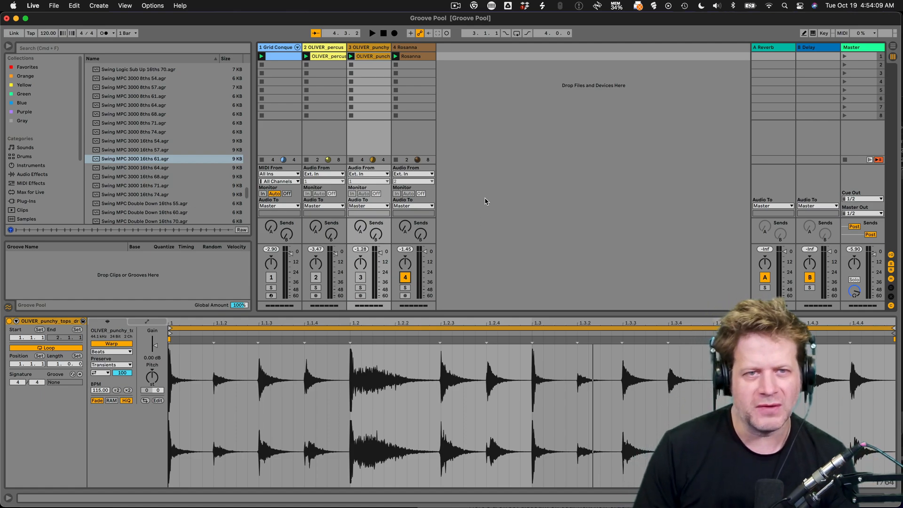
mouse_move(517, 160)
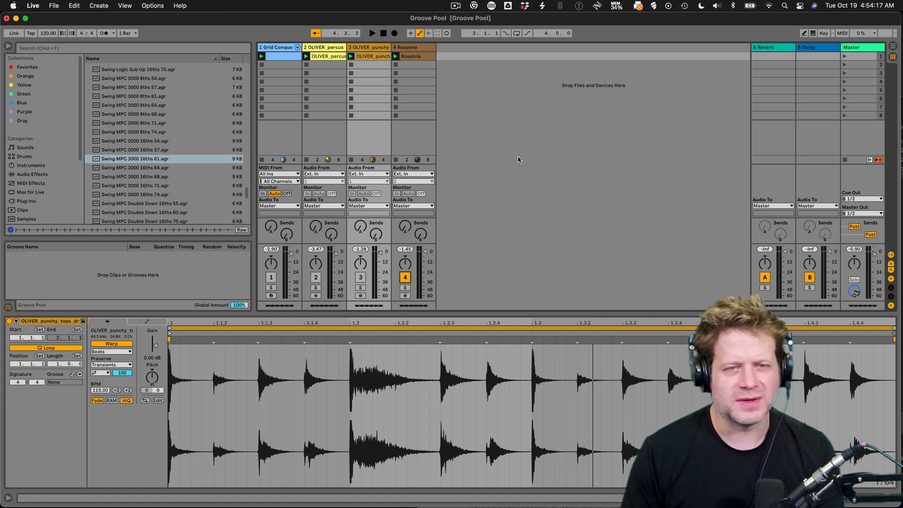
Step: Restart the drum loops with no grooves and select the Rosanna audio clip
left_click(372, 33)
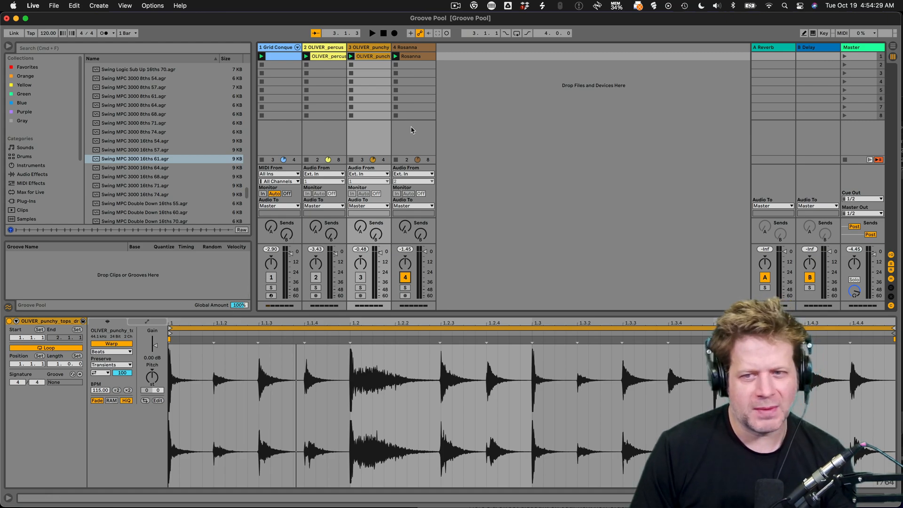
mouse_move(418, 140)
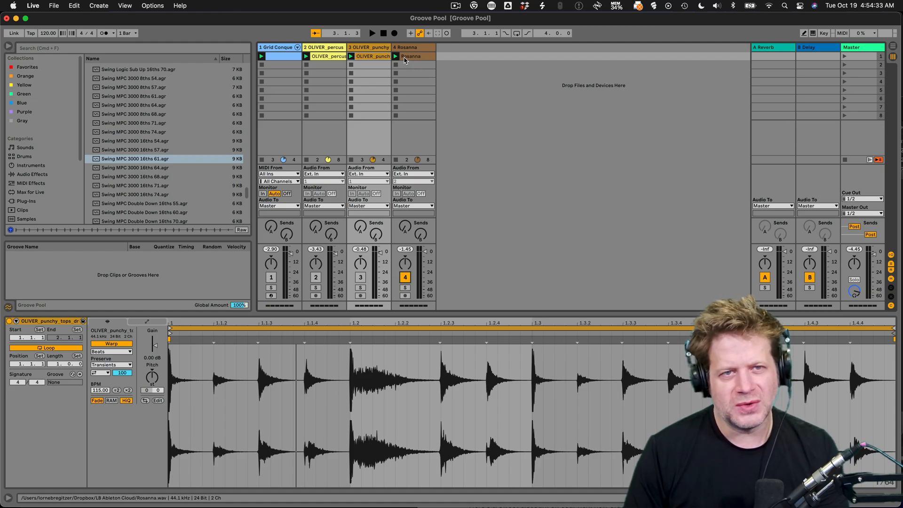
left_click(409, 55)
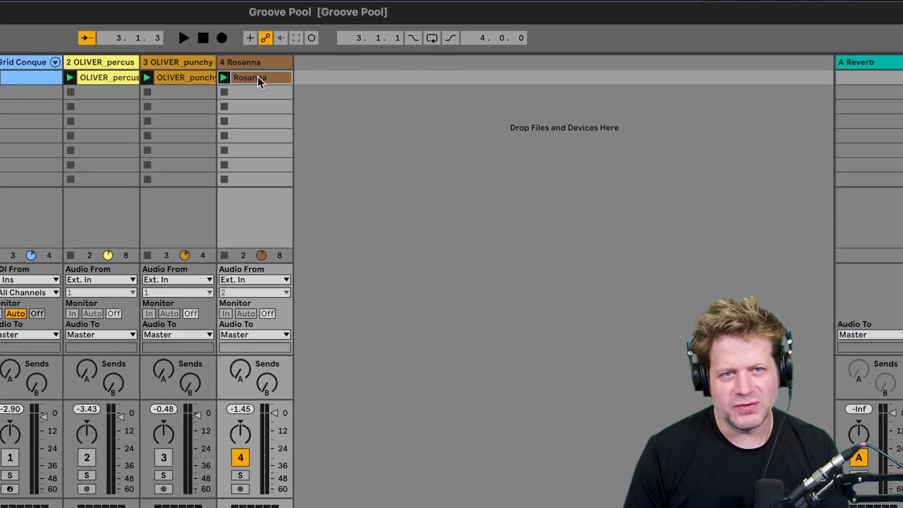
Step: Extract the Rosanna clip's groove into the Groove Pool via Extract Groove(s)
right_click(256, 77)
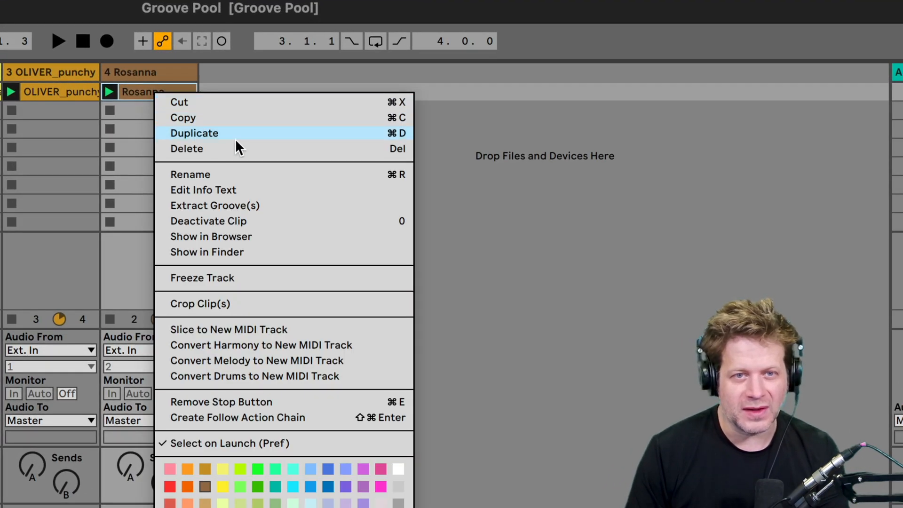
mouse_move(247, 206)
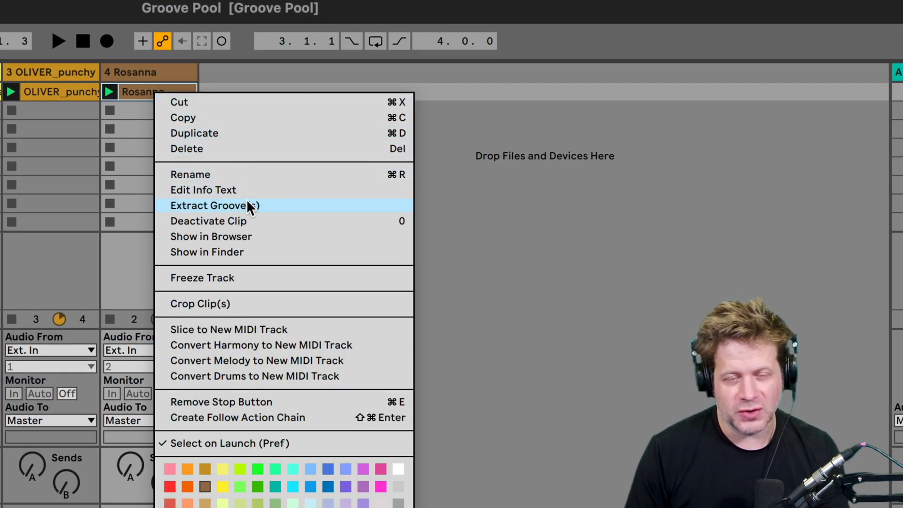
left_click(215, 205)
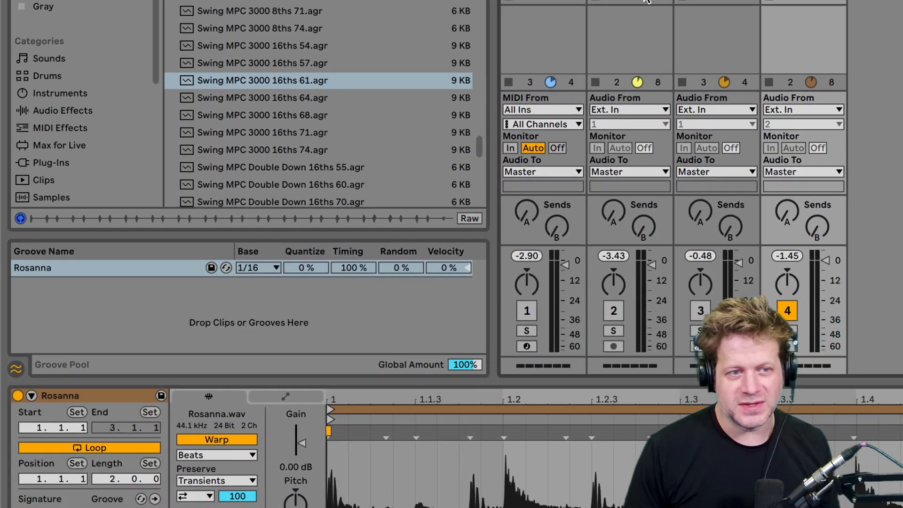
mouse_move(156, 280)
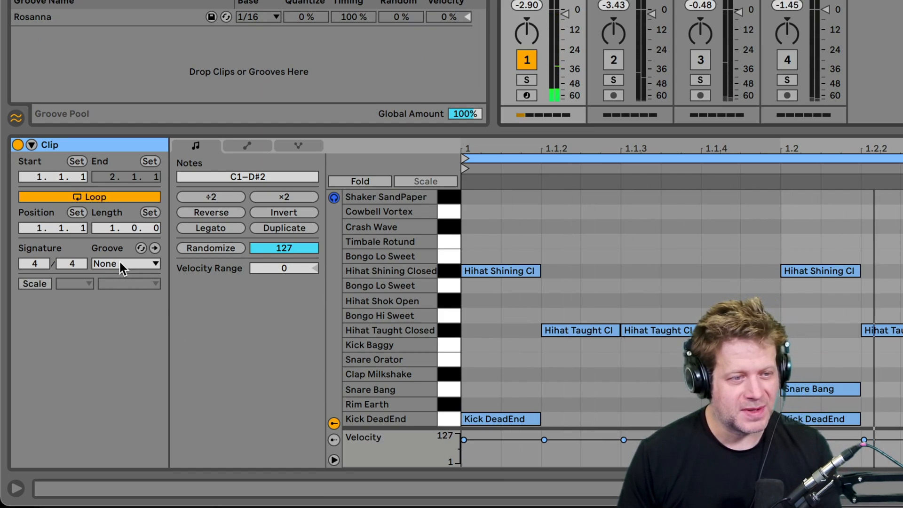
Step: Set the MIDI drum clip's Groove chooser to the extracted Rosanna groove
left_click(125, 263)
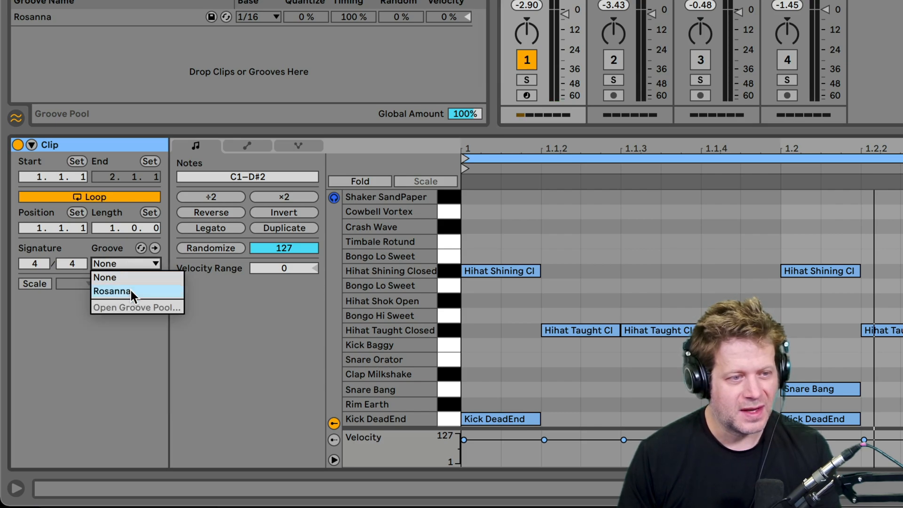
left_click(112, 290)
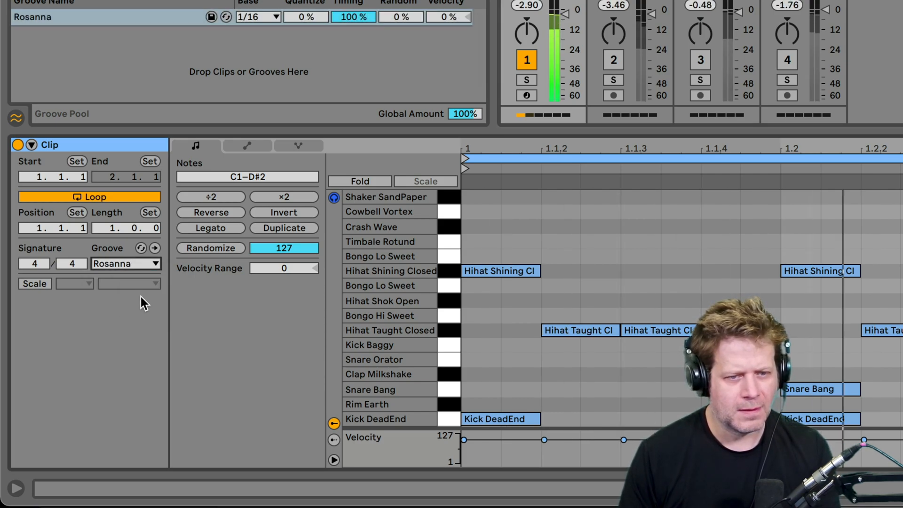
mouse_move(783, 190)
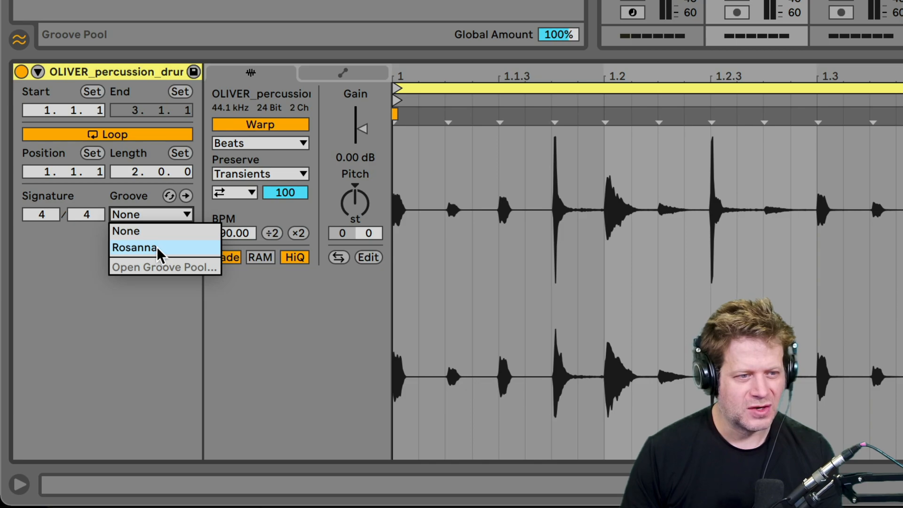
Step: Set the percussion and punchy tops clips' Groove choosers to Rosanna
left_click(133, 247)
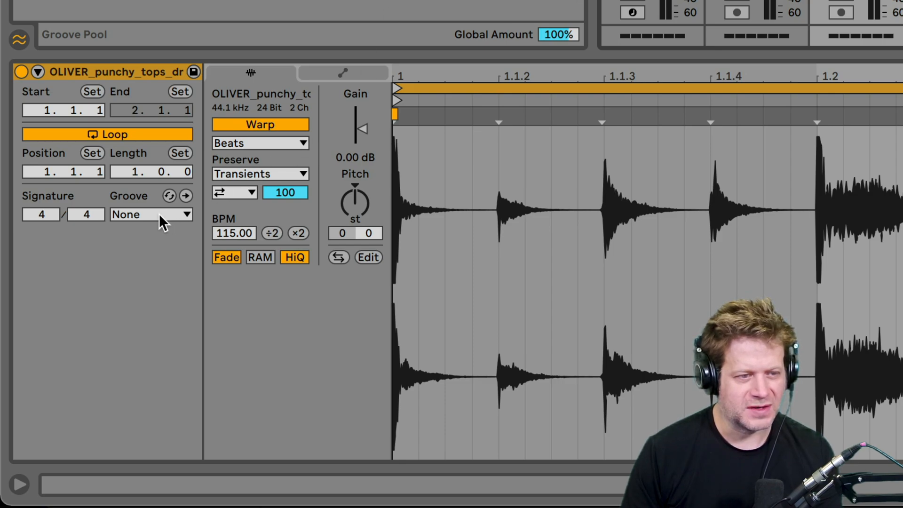
left_click(151, 214)
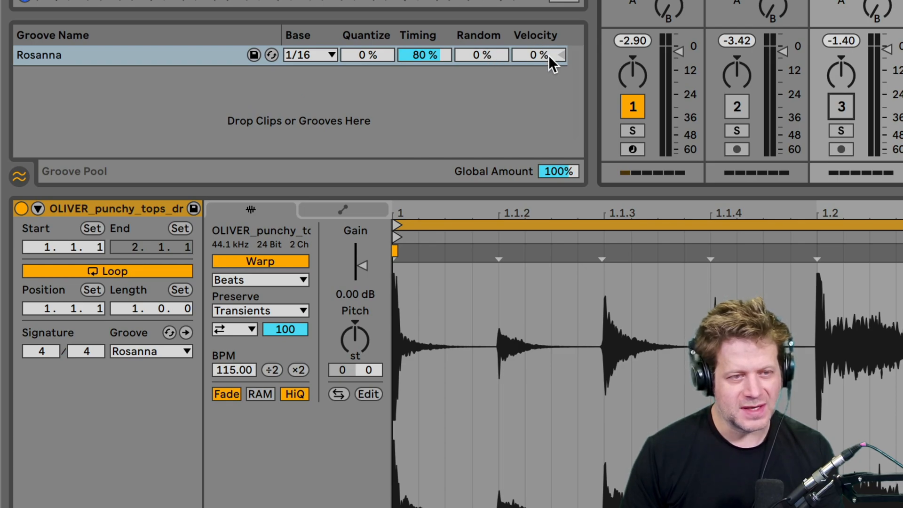
mouse_move(547, 63)
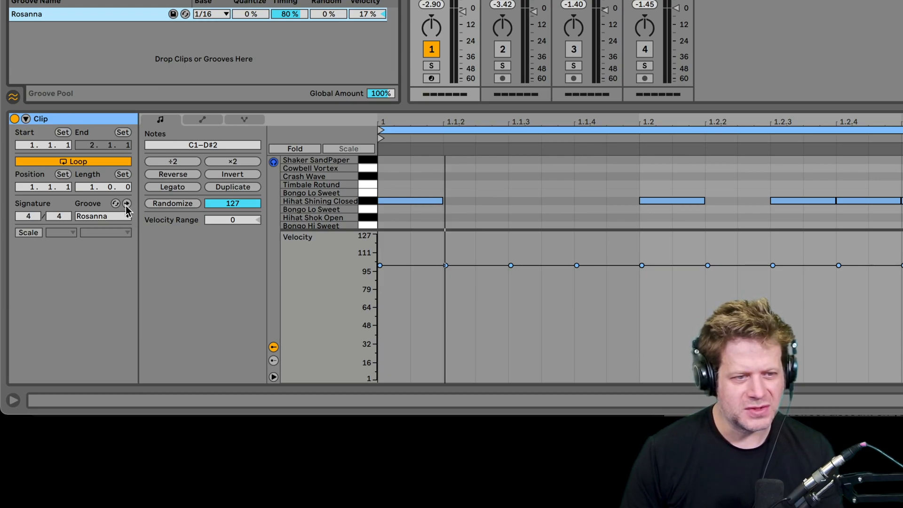
mouse_move(489, 181)
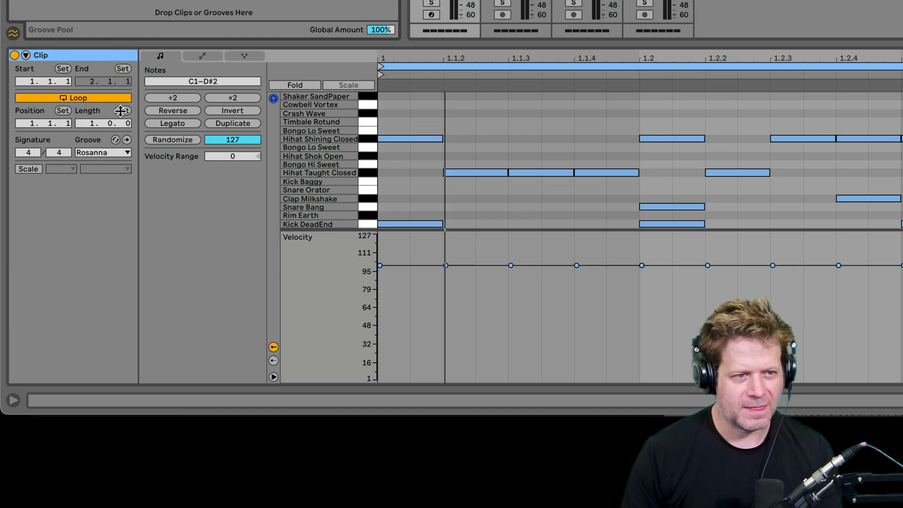
Step: Commit the Rosanna groove into the MIDI drum clip's notes with Commit Groove
scroll("down", 3)
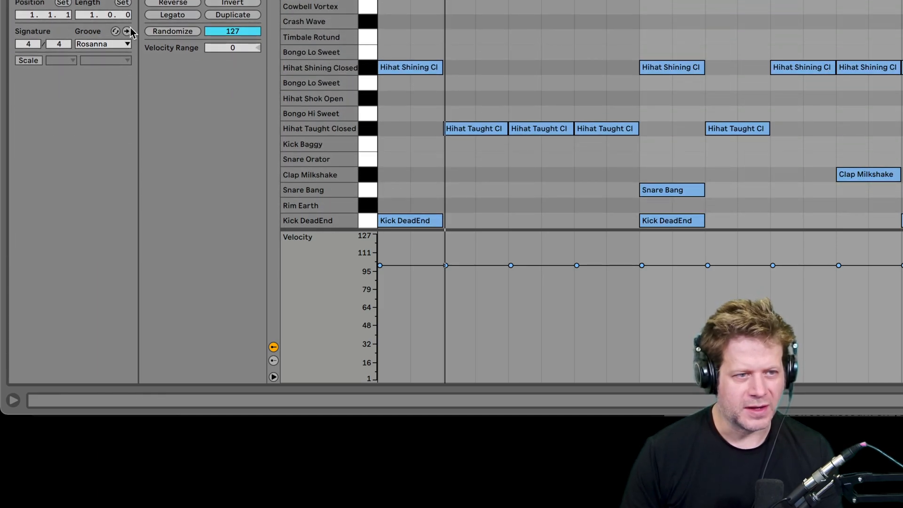
left_click(127, 32)
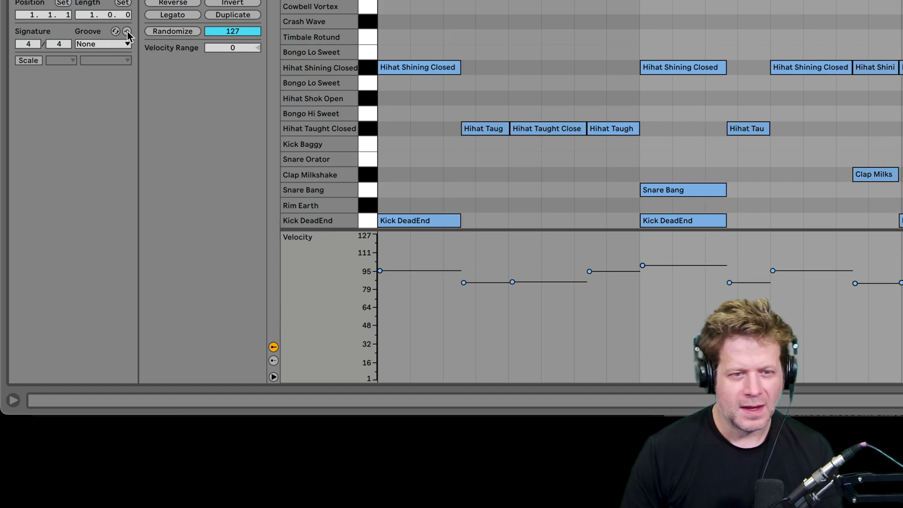
mouse_move(563, 214)
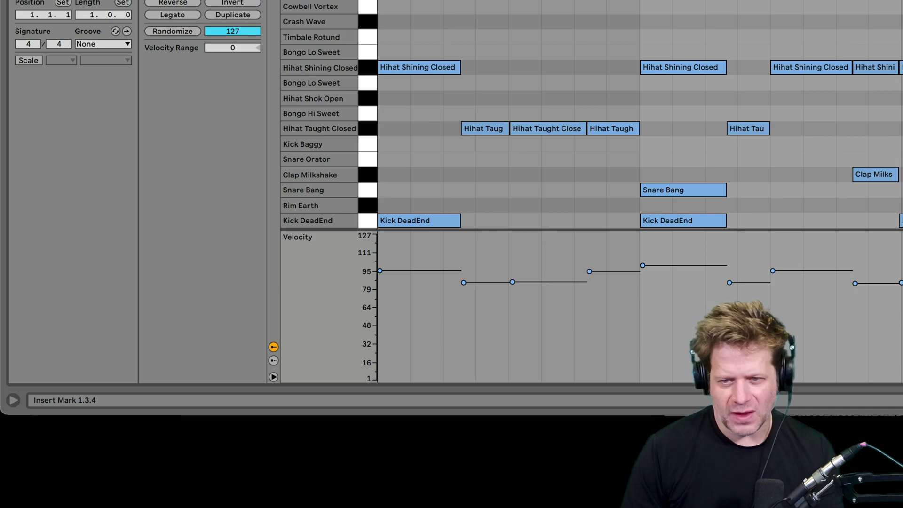
mouse_move(643, 305)
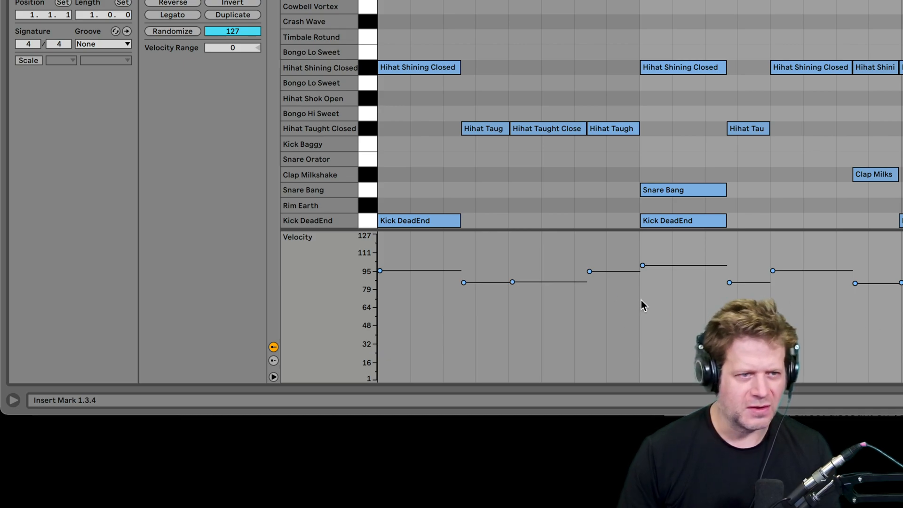
left_click(102, 44)
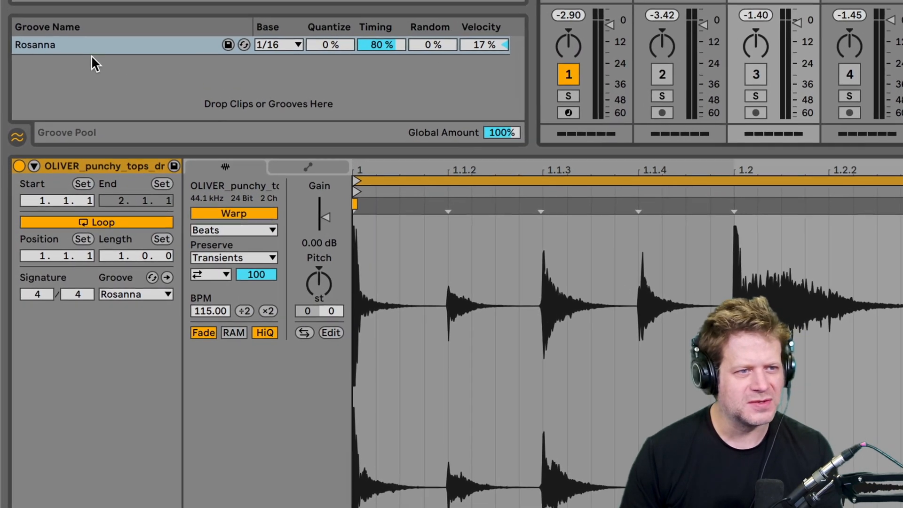
Step: Duplicate Rosanna as Rosanna-1 with 0% velocity and assign it to the percussion and tops clips
right_click(35, 44)
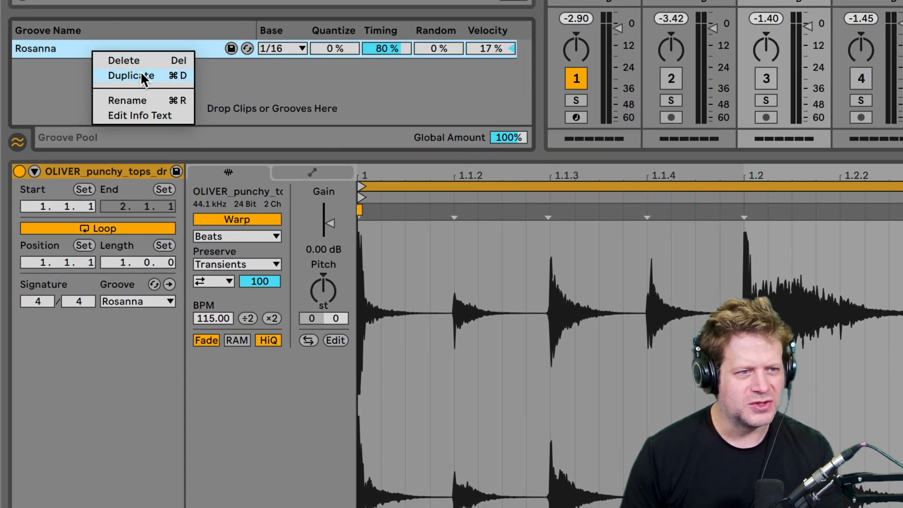
left_click(130, 75)
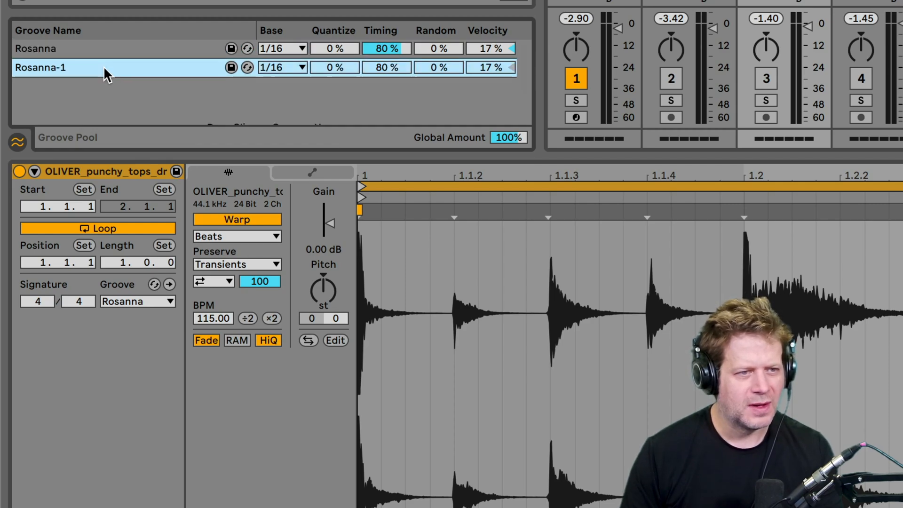
mouse_move(513, 19)
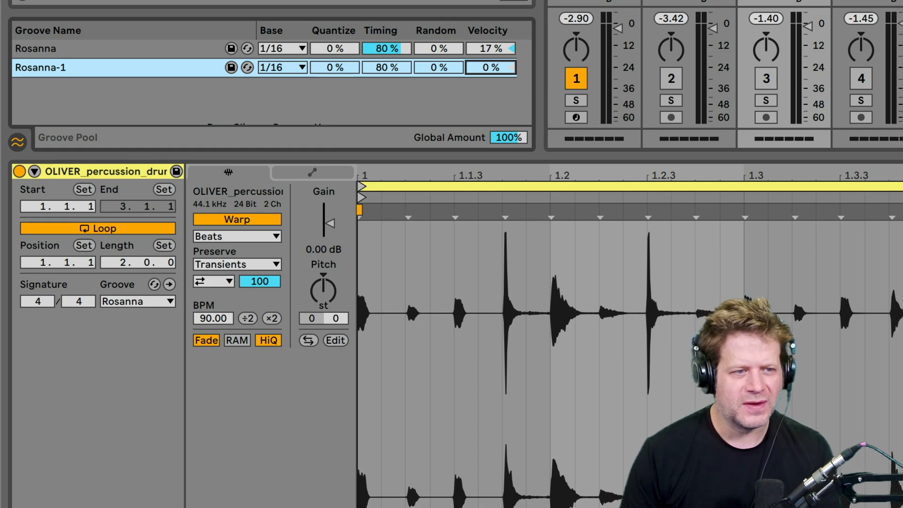
left_click(137, 301)
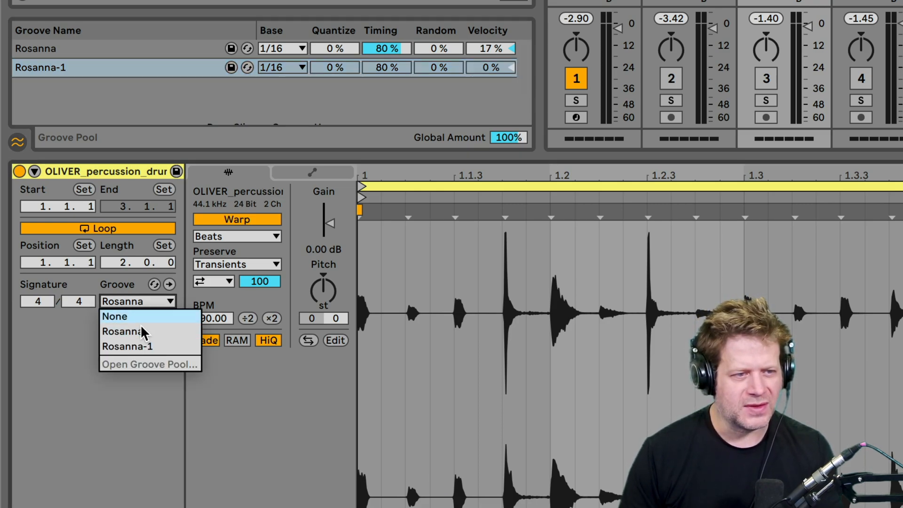
left_click(127, 347)
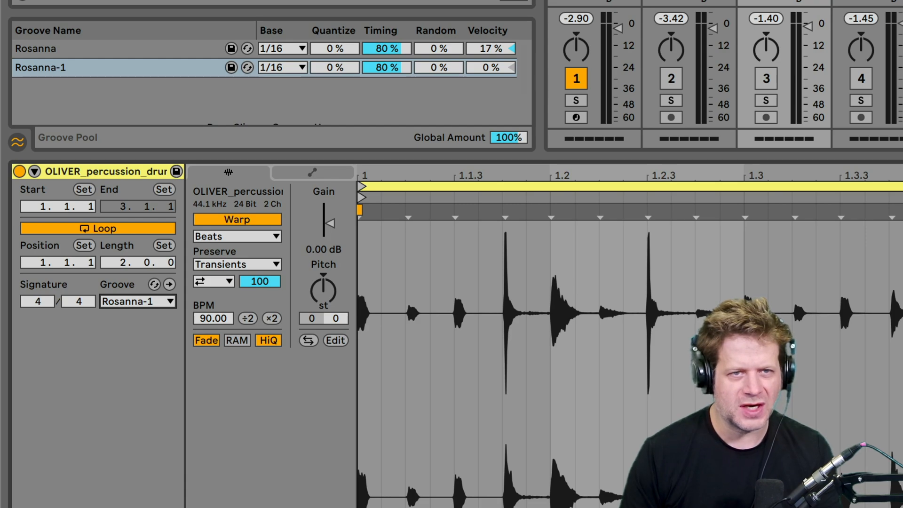
left_click(137, 301)
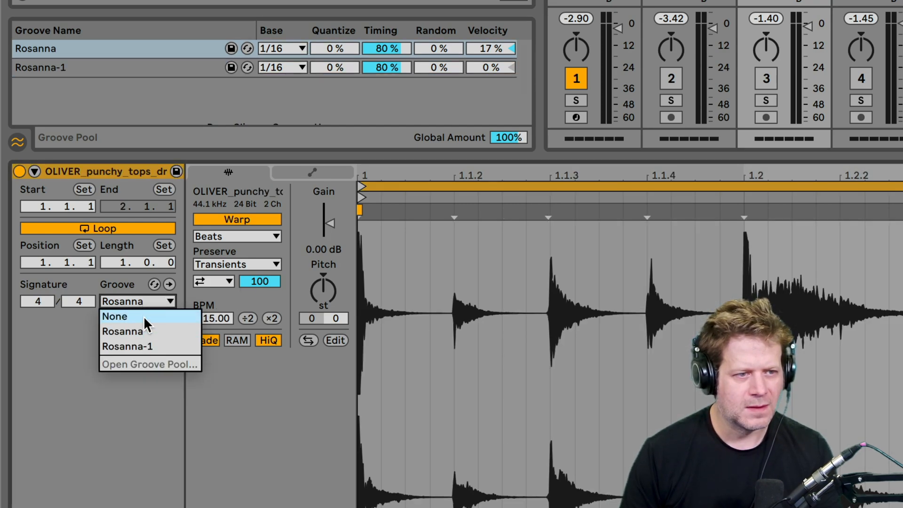
left_click(126, 346)
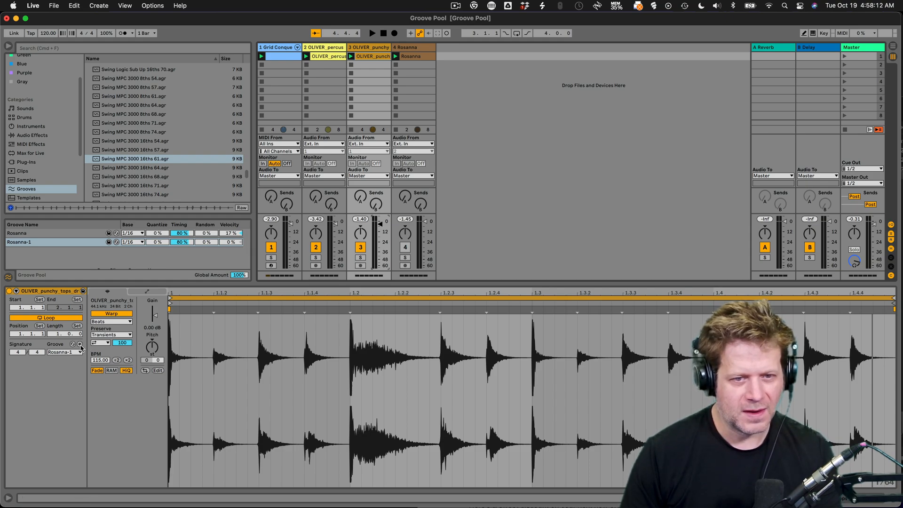
Step: Commit the Rosanna-1 groove to the punchy tops clip as warp markers
left_click(63, 352)
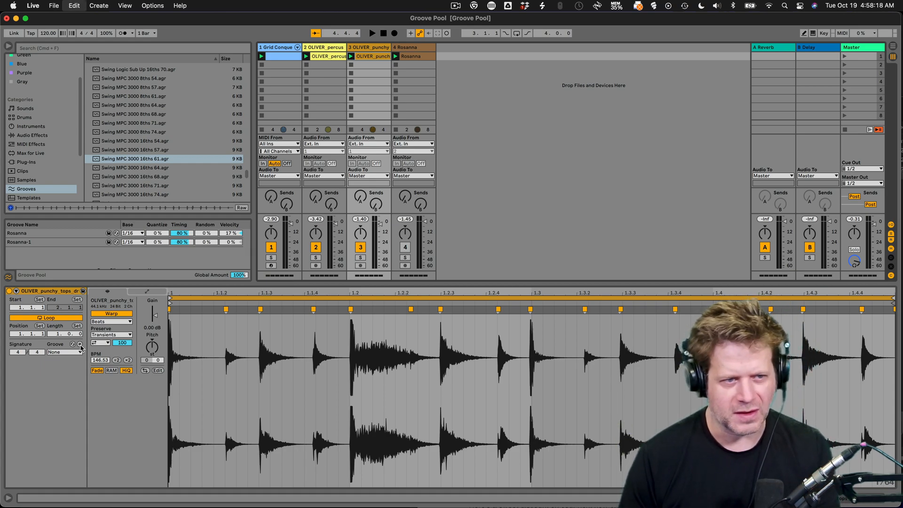
left_click(62, 352)
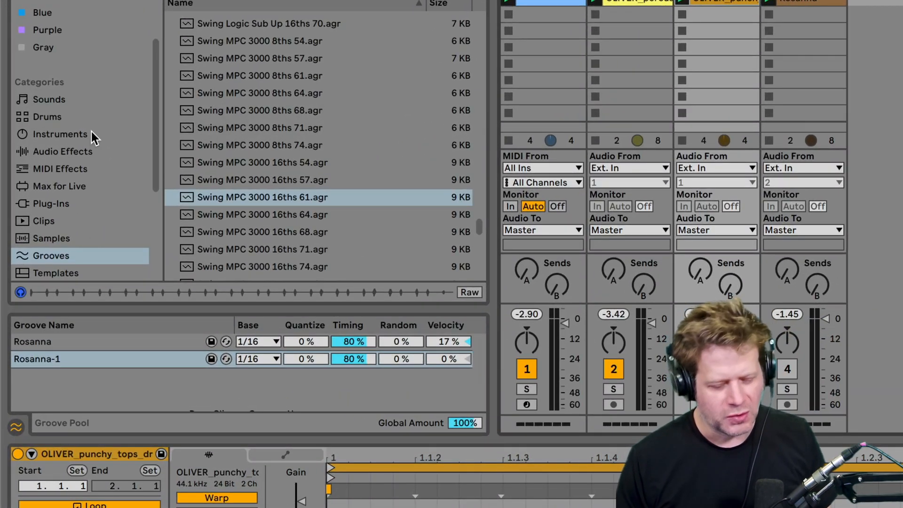
mouse_move(29, 409)
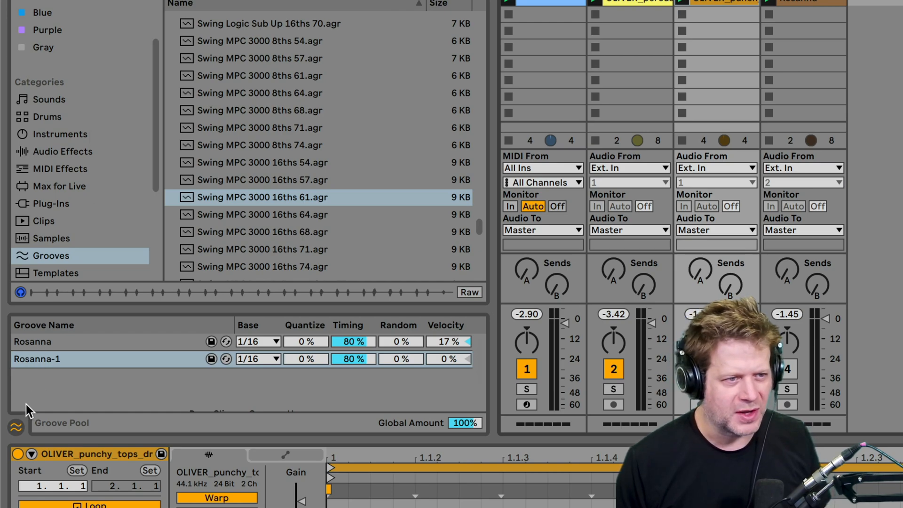
Step: Hide the Groove Pool so the browser fills the left panel
left_click(16, 427)
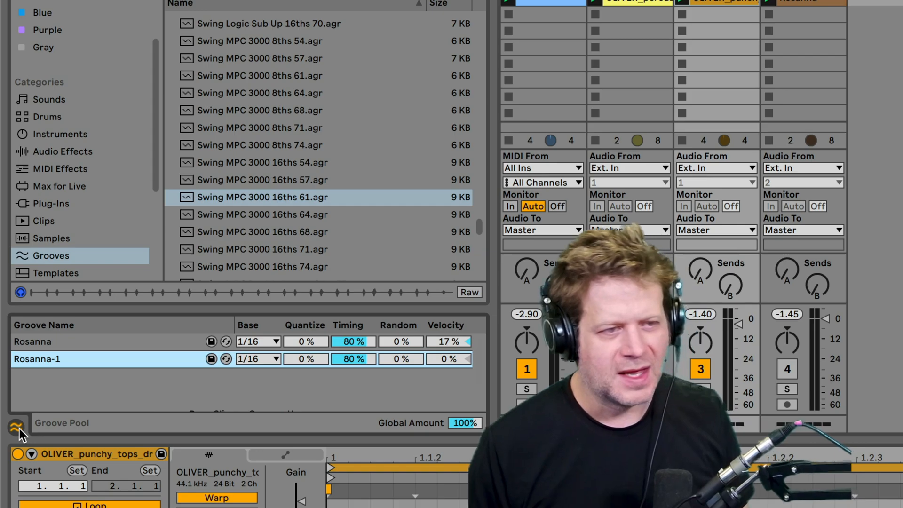
left_click(16, 426)
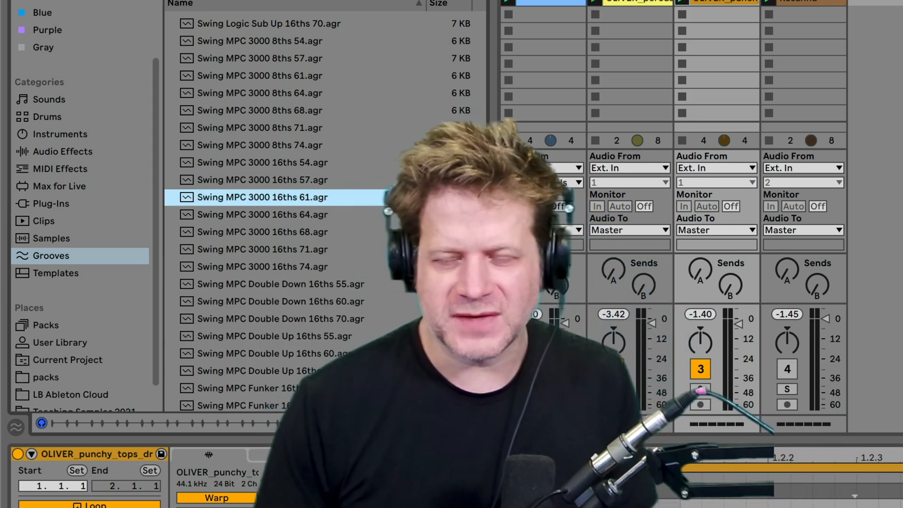